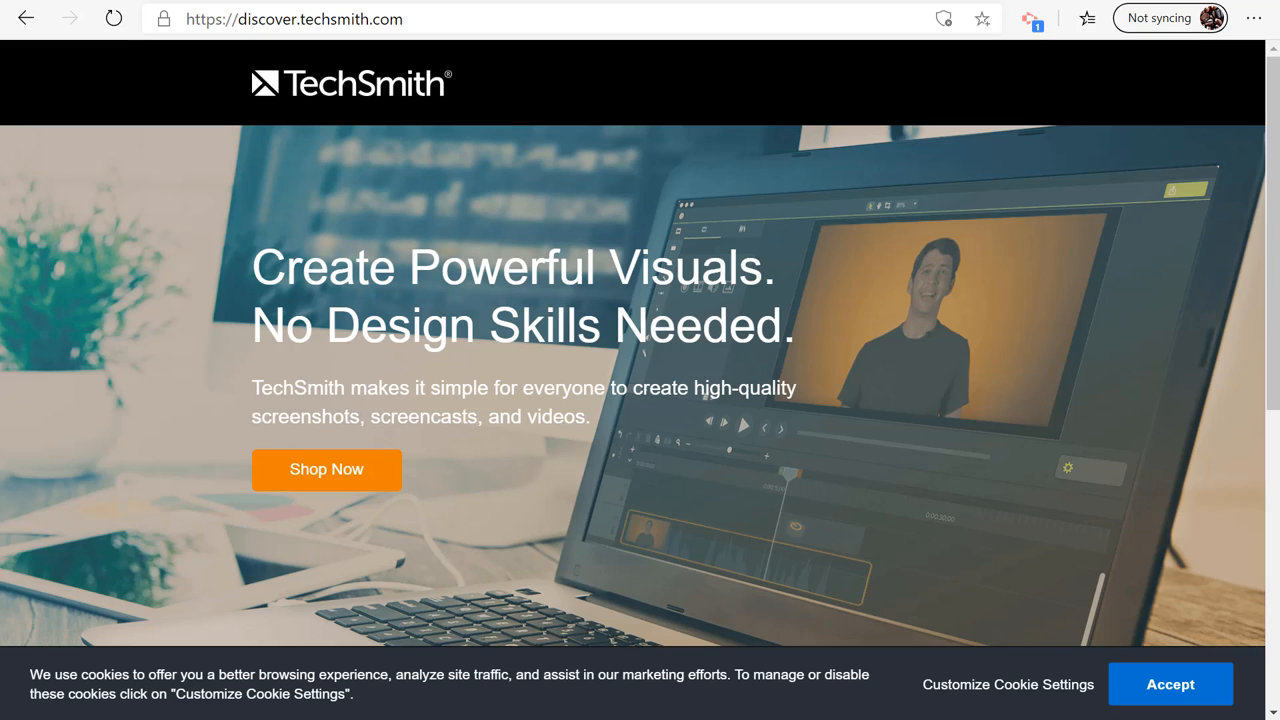
mouse_move(948, 250)
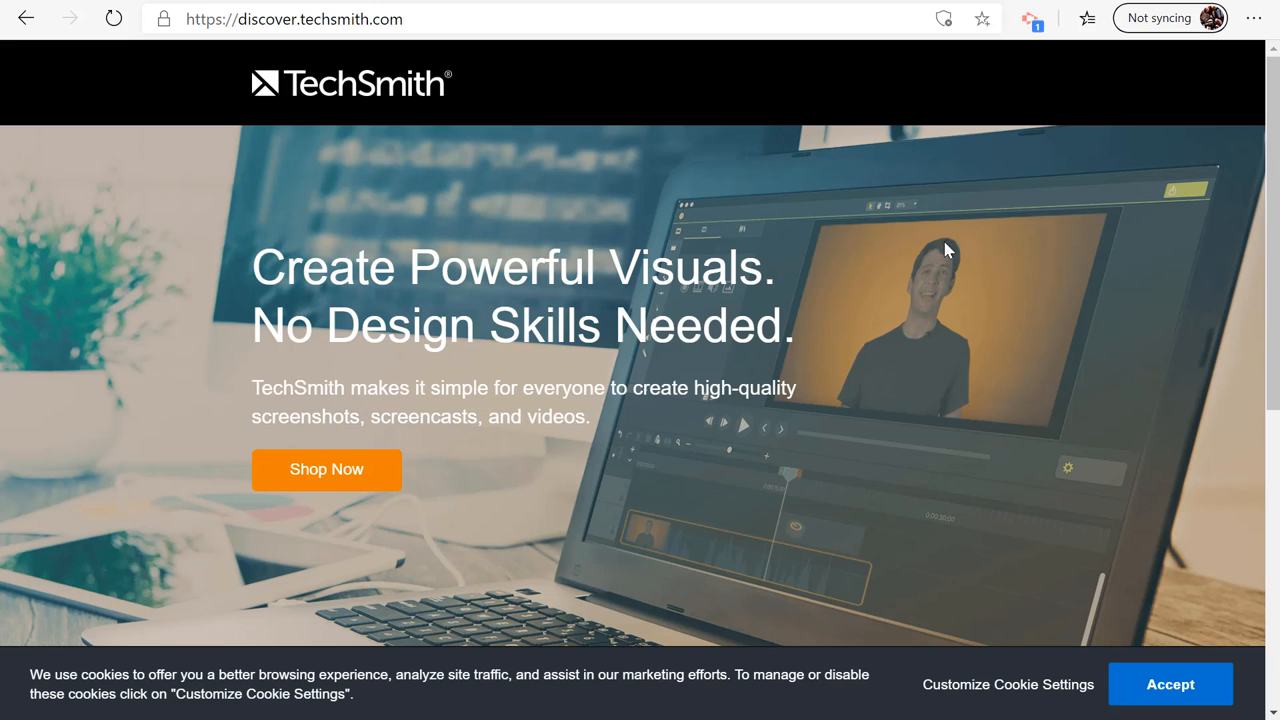
- Scroll the TechSmith homepage down to the Snagit, Camtasia and Relay product cards
scroll(down, 3)
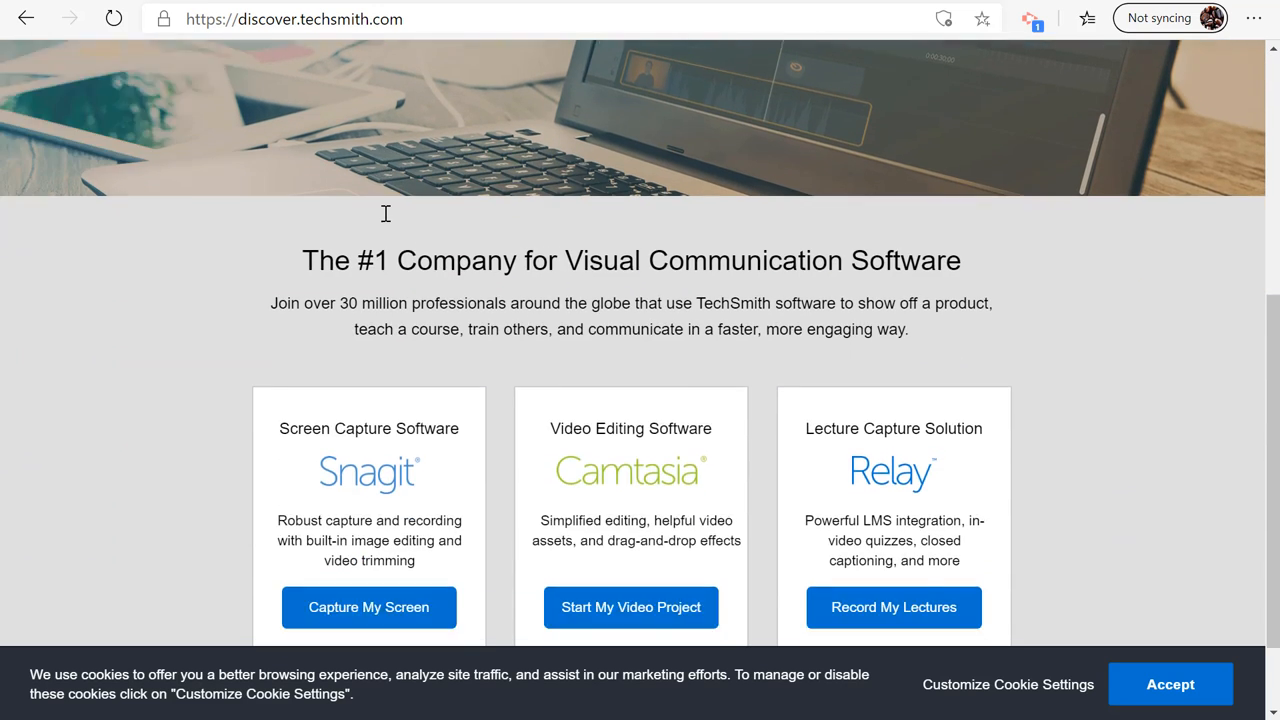
scroll(down, 3)
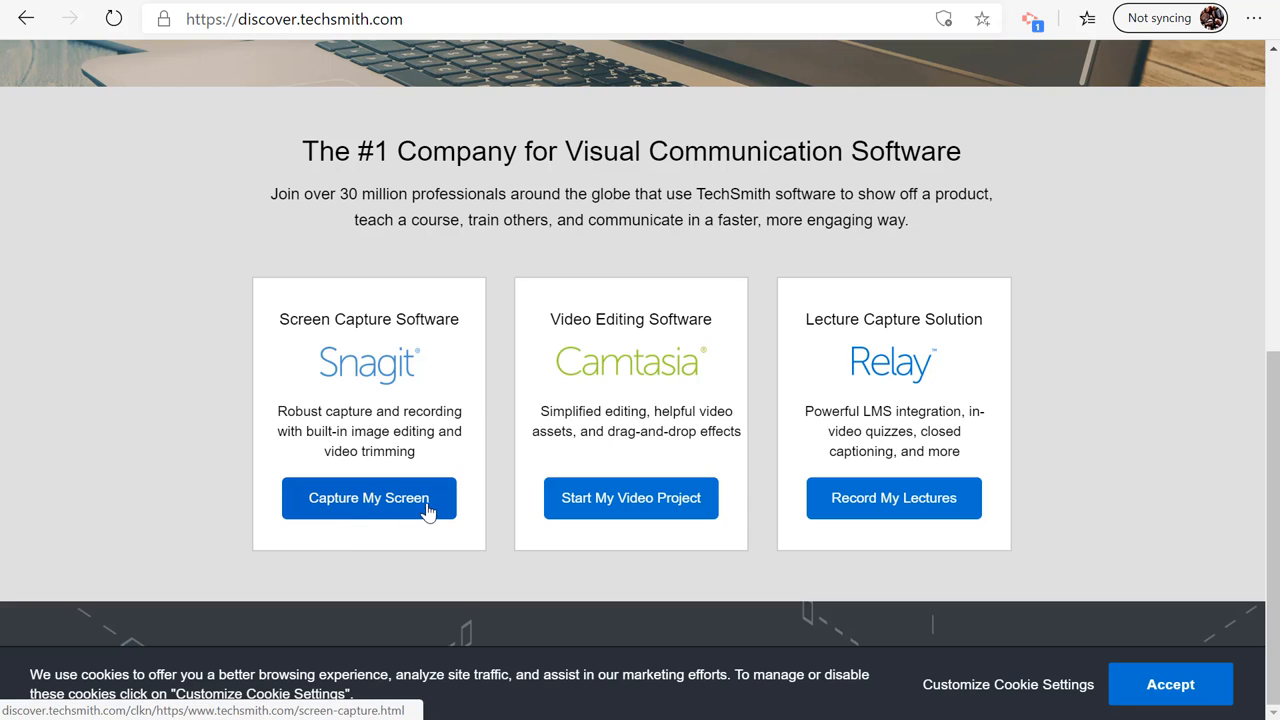
mouse_move(144, 380)
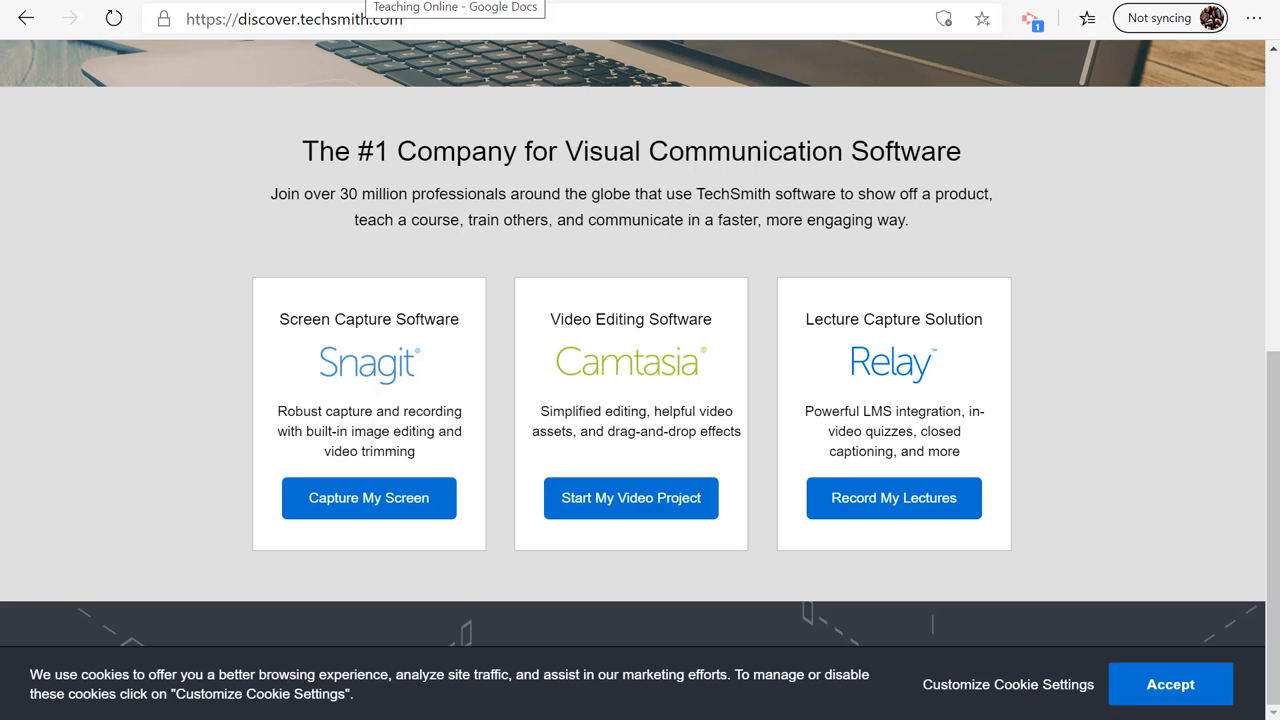
- Switch to the Teaching Online Google Doc and highlight a line in its resource list
click(456, 8)
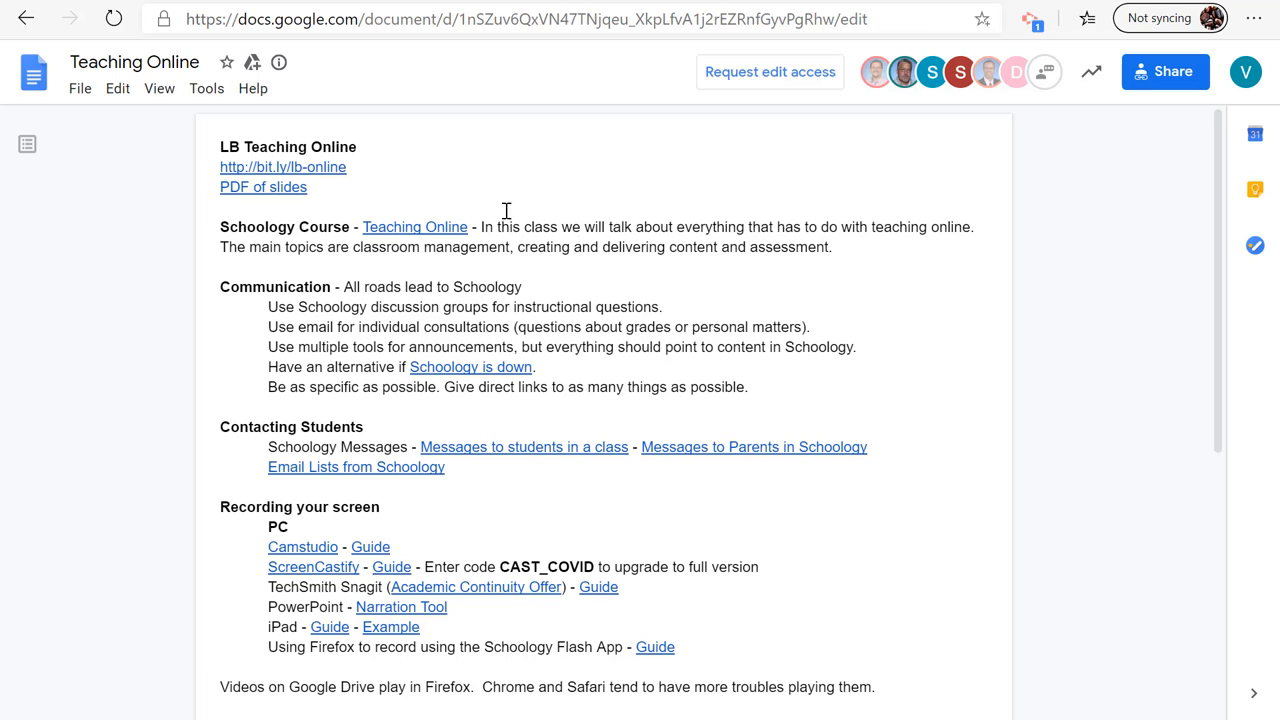
drag(268, 588, 452, 608)
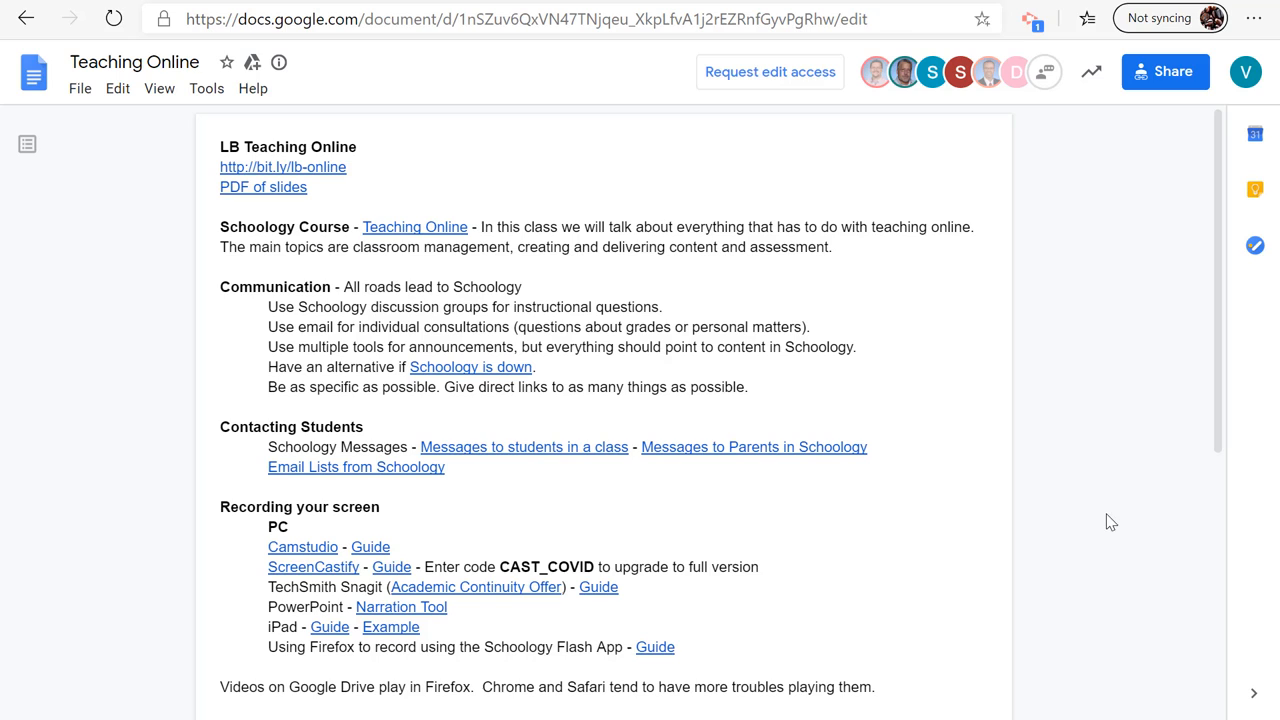
mouse_move(486, 592)
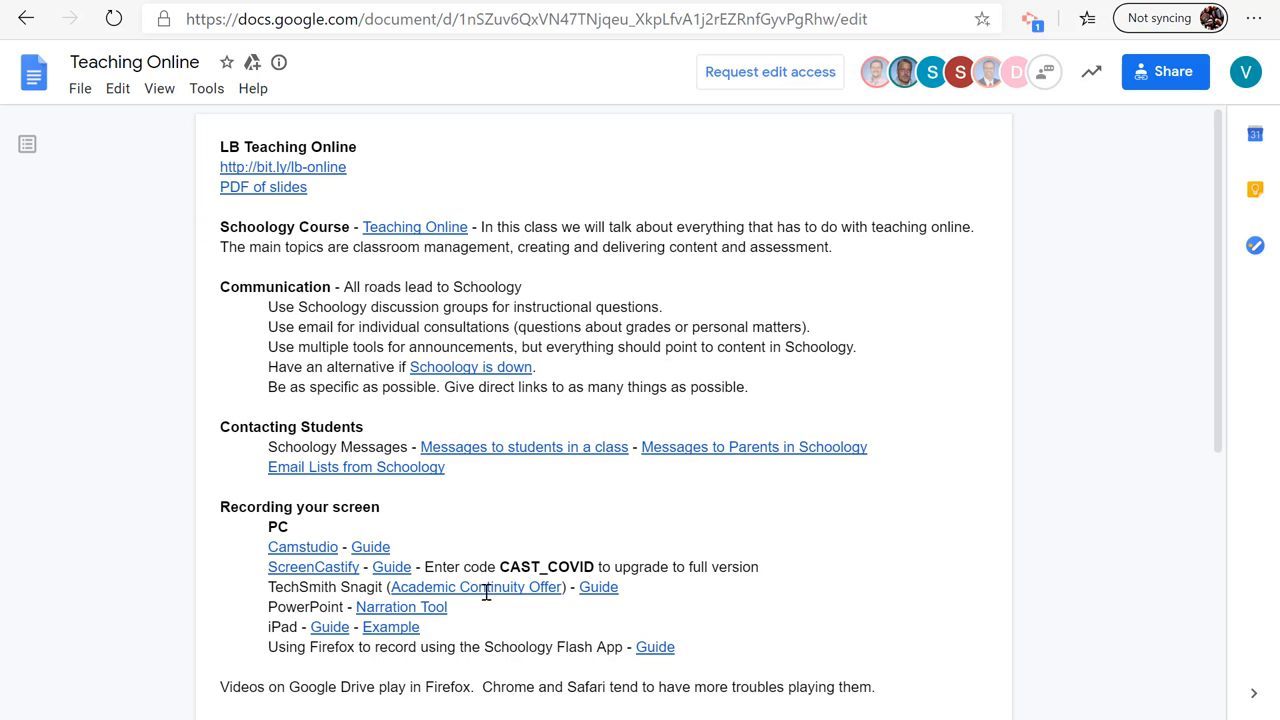
mouse_move(912, 578)
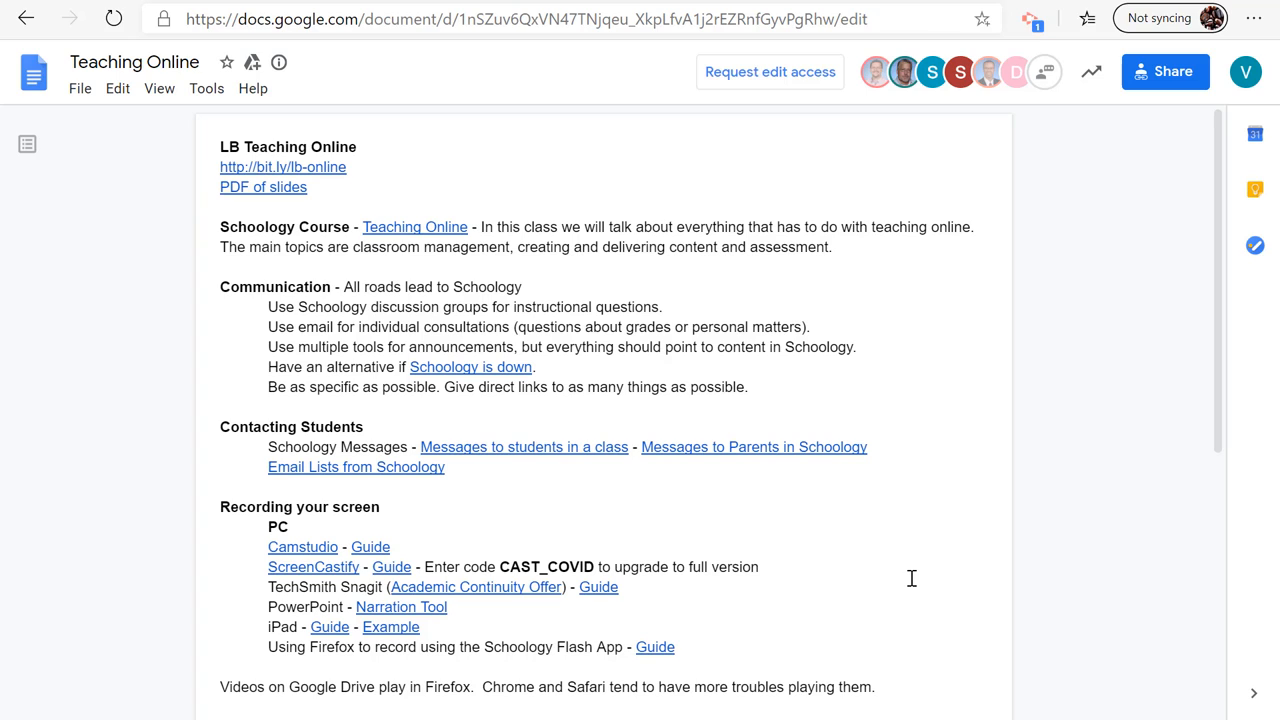
mouse_move(816, 612)
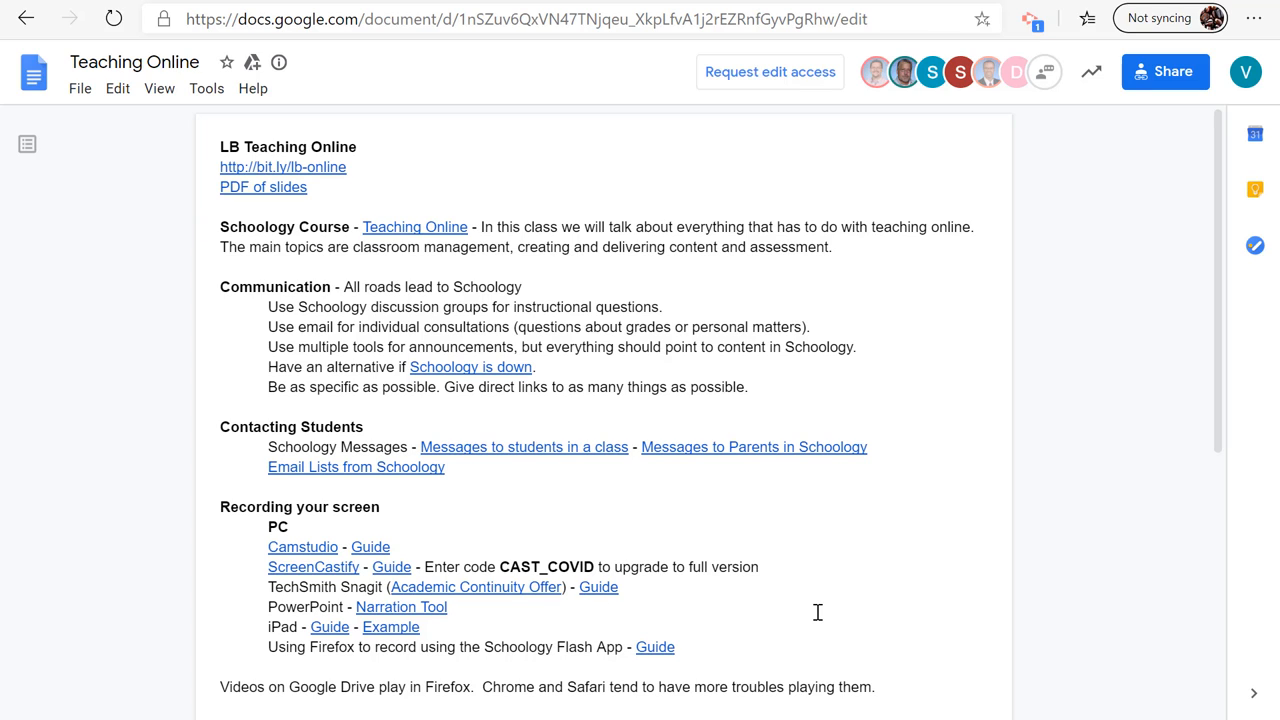
mouse_move(834, 612)
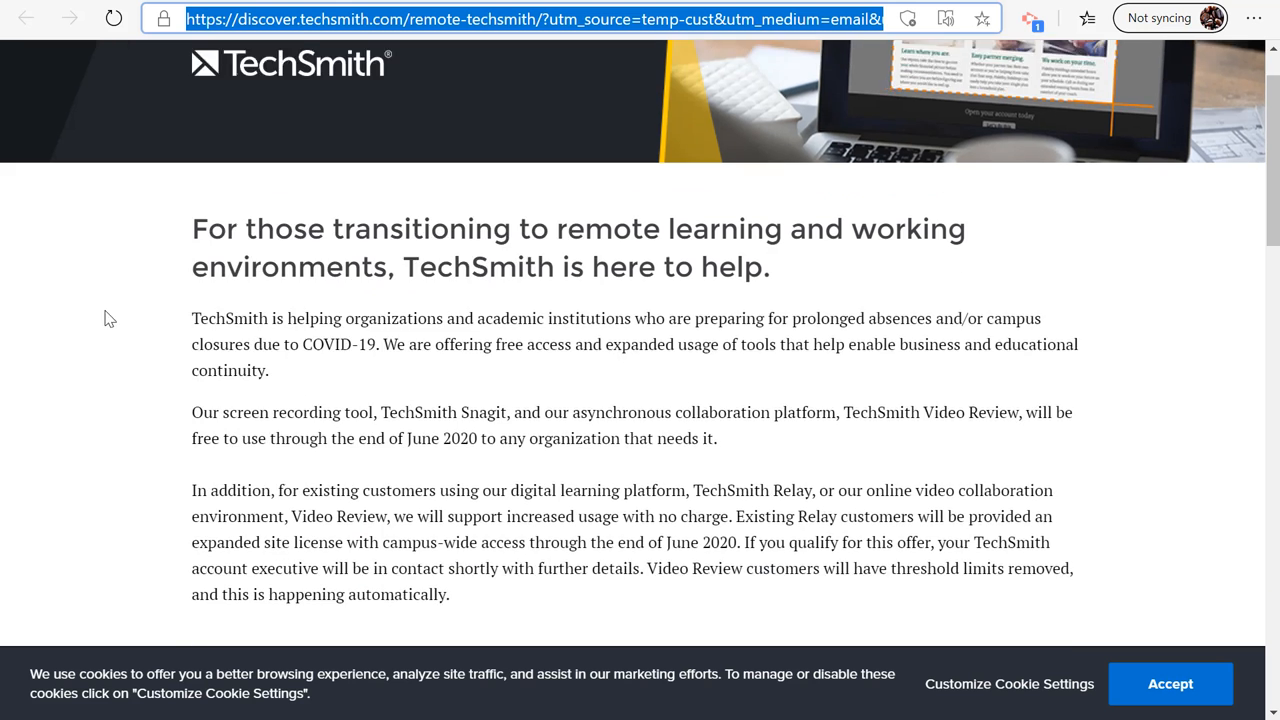
- Scroll the remote-learning offer page down to its email, name and organization sign-up form
scroll(down, 3)
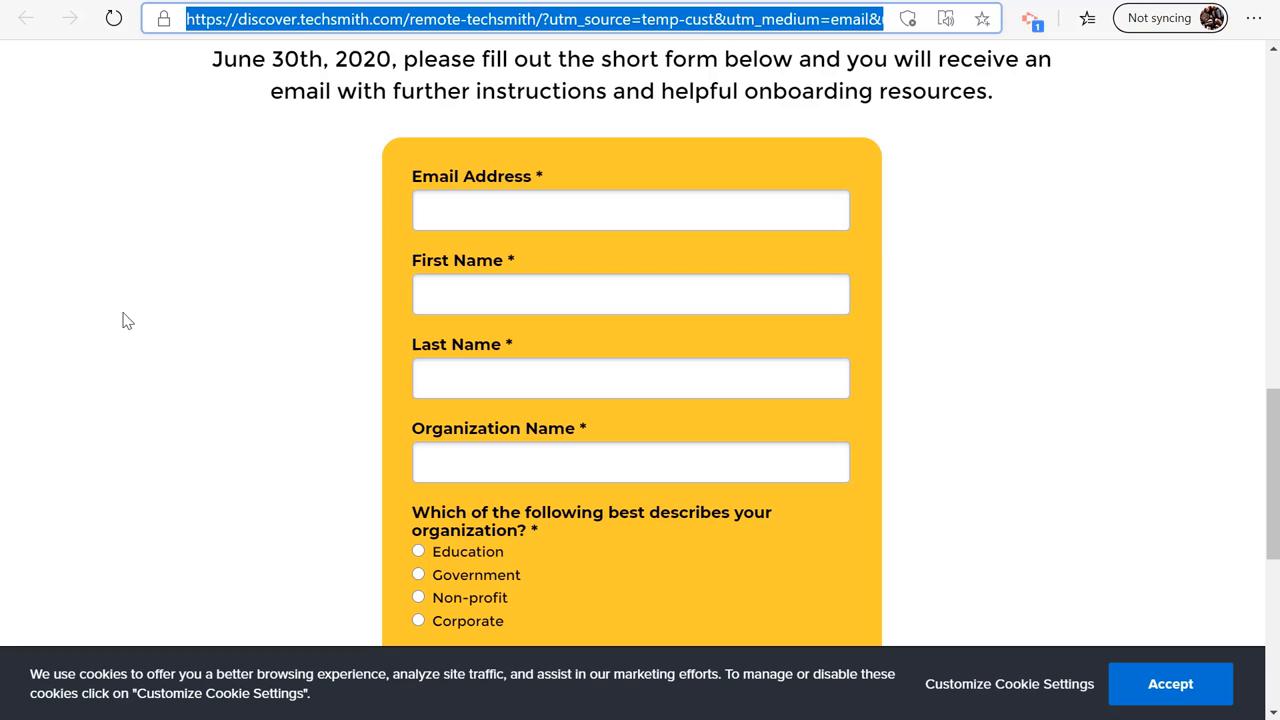
scroll(down, 3)
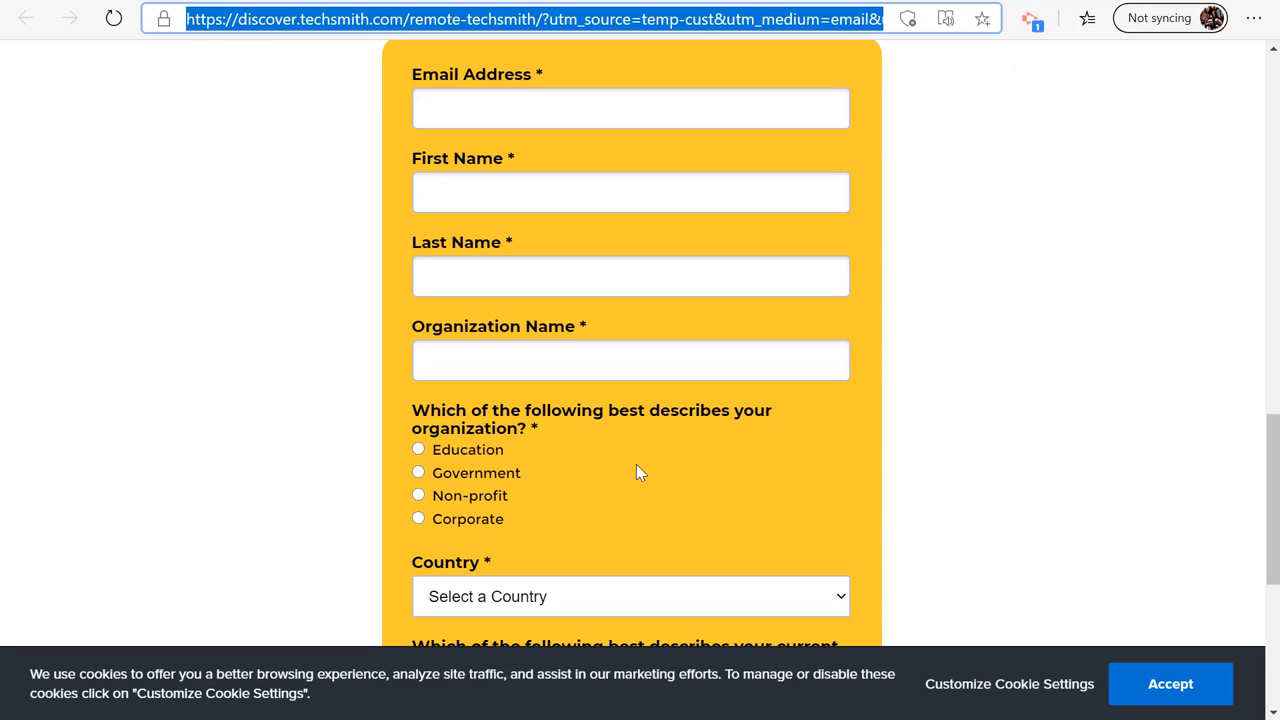
mouse_move(1012, 504)
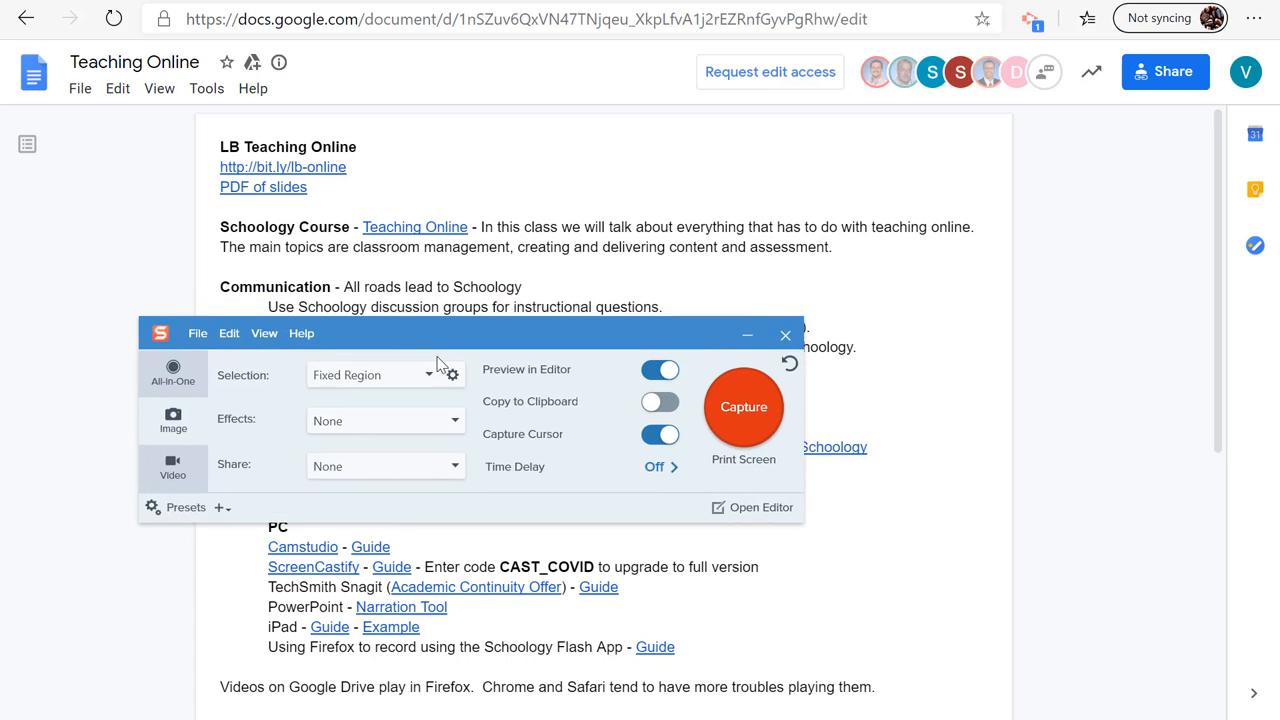
- Position the Snagit capture panel over the document, choose All-in-One mode and capture the screen
drag(450, 332, 422, 390)
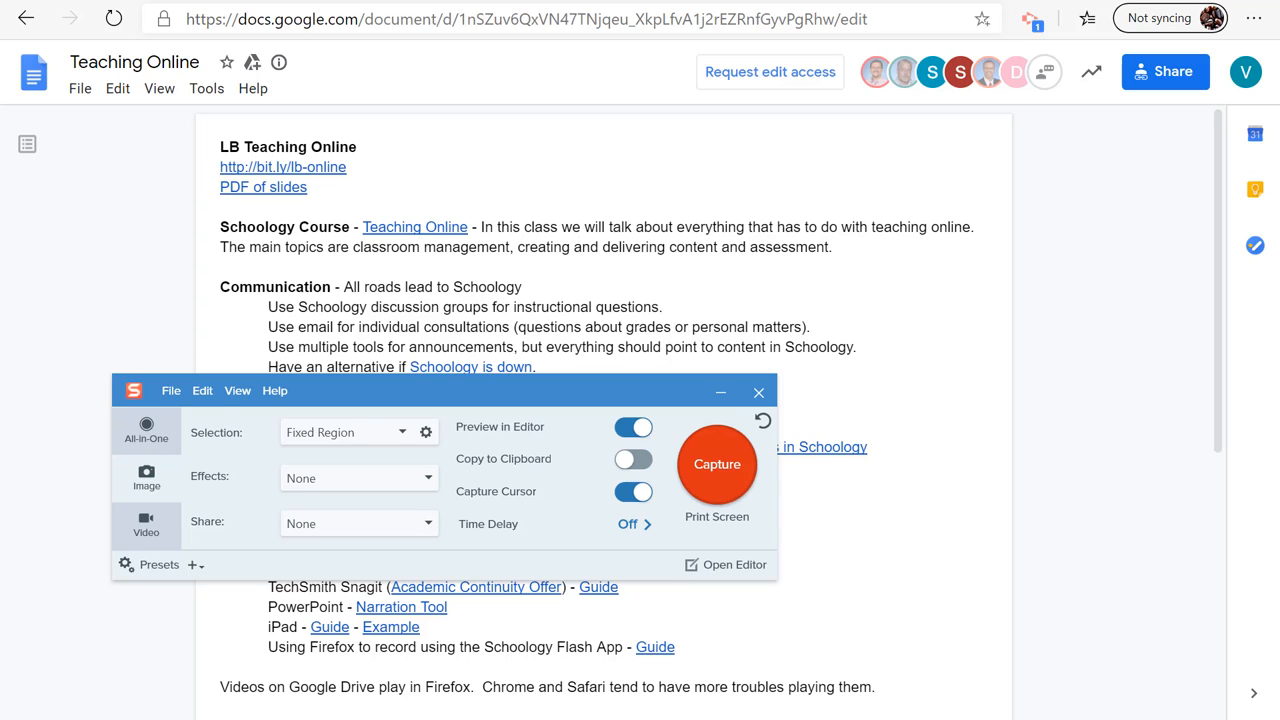
click(146, 524)
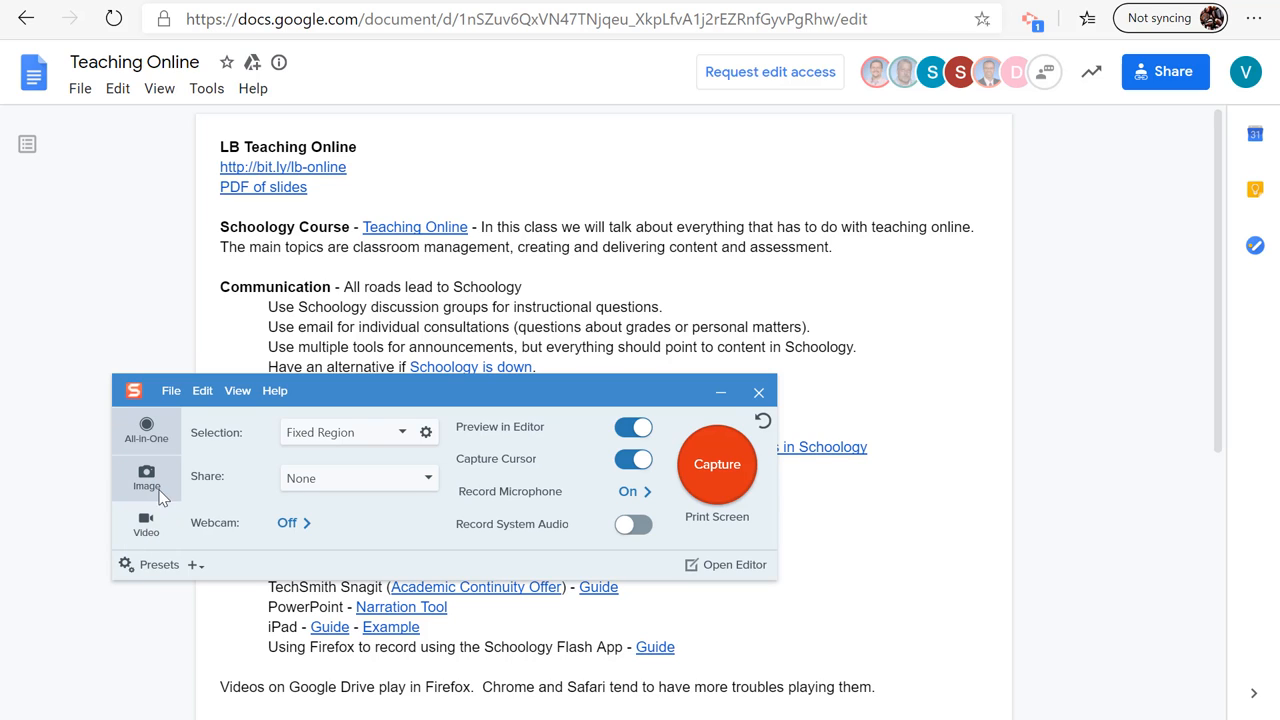
click(146, 478)
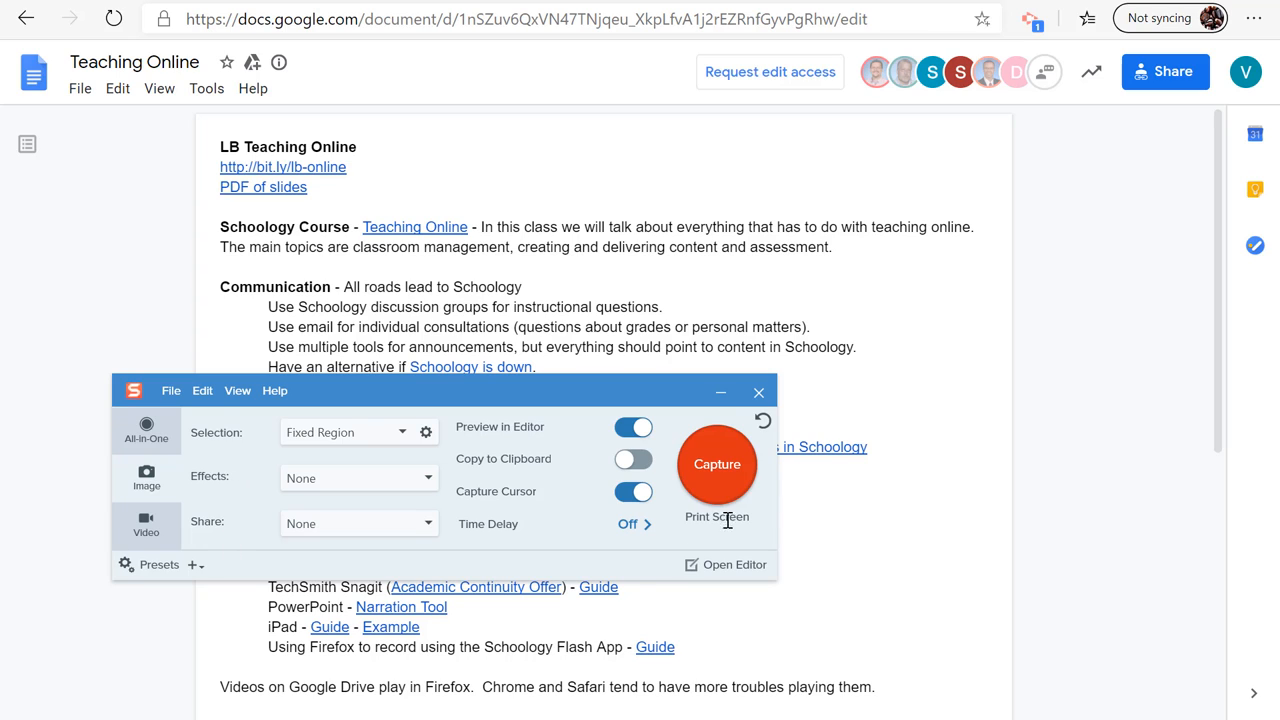
mouse_move(716, 516)
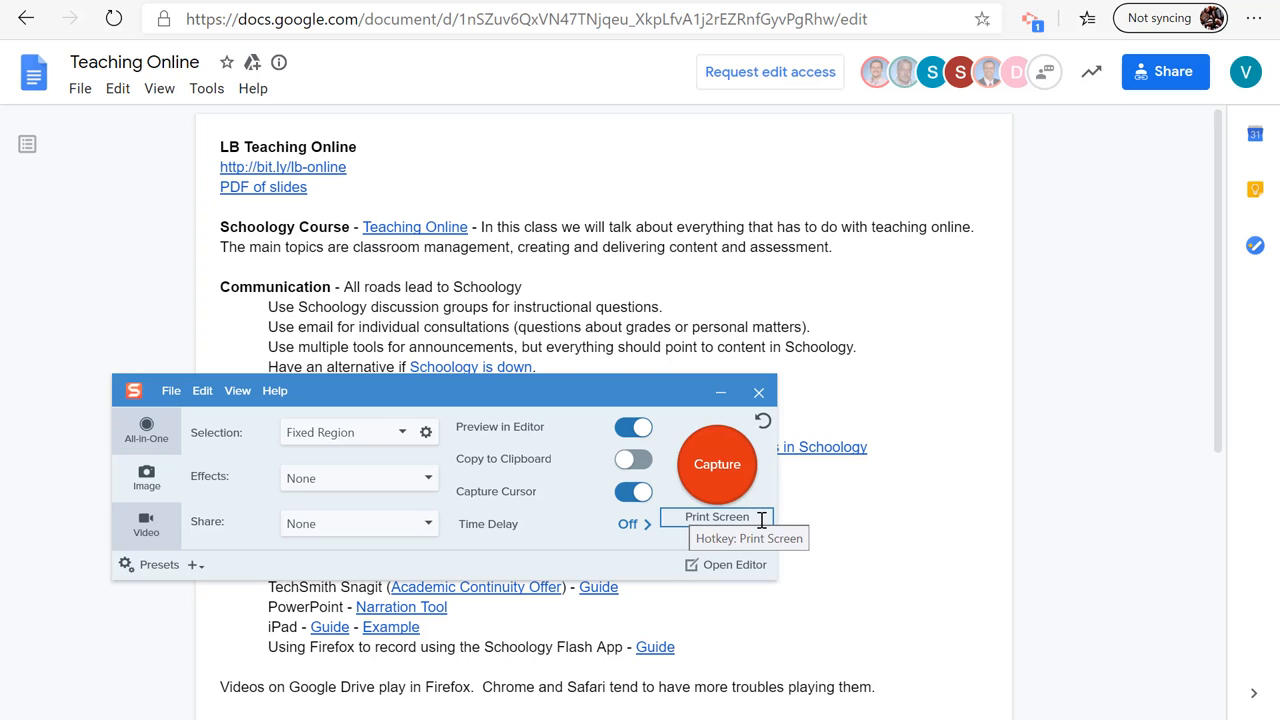
mouse_move(538, 490)
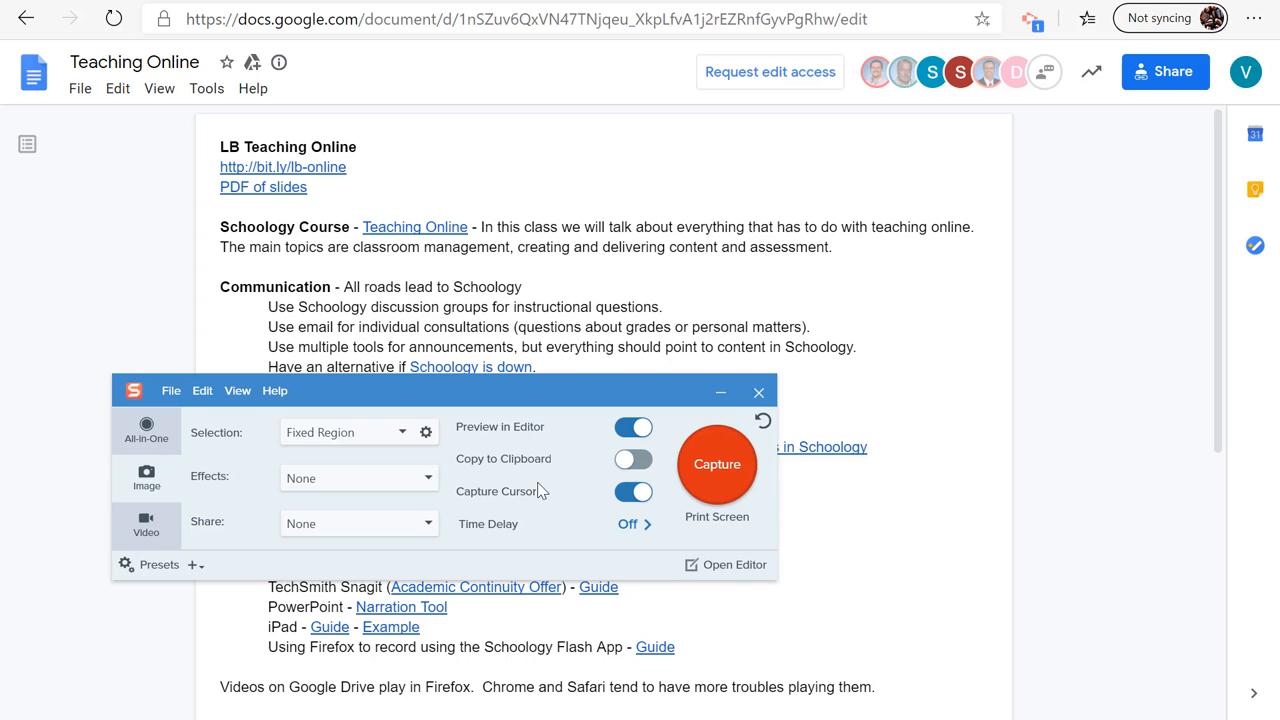
mouse_move(632, 458)
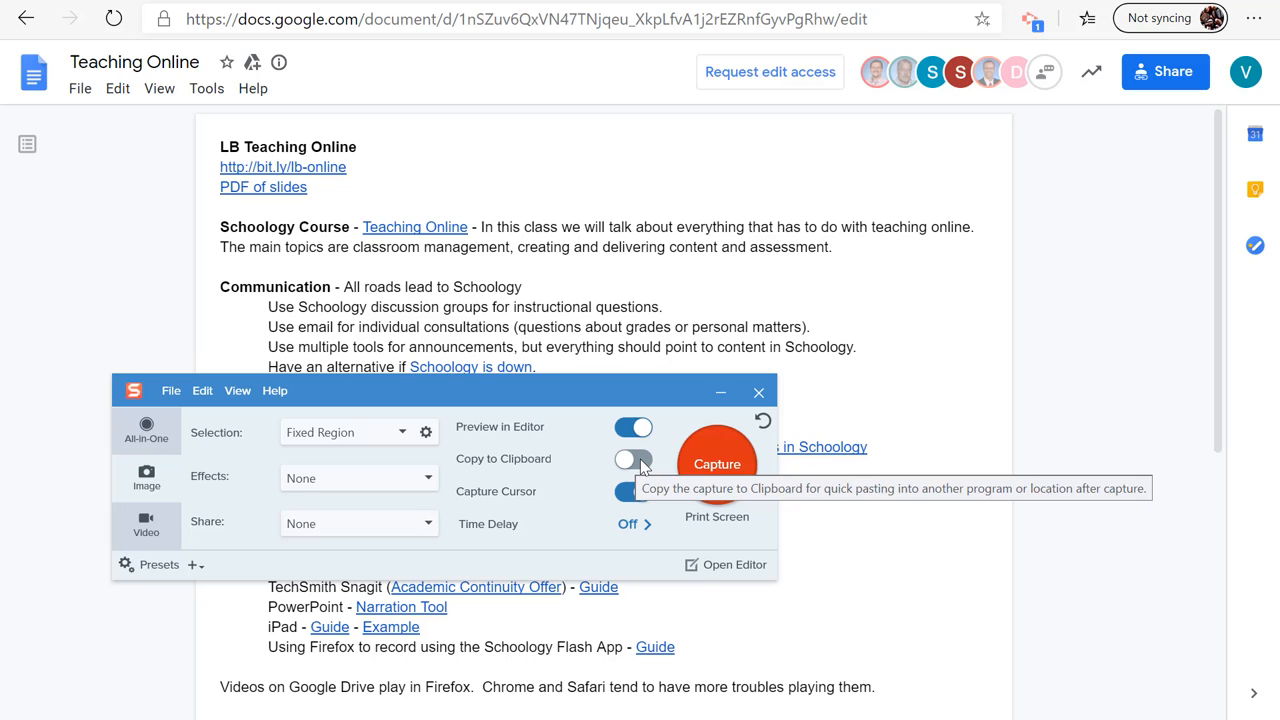
mouse_move(610, 476)
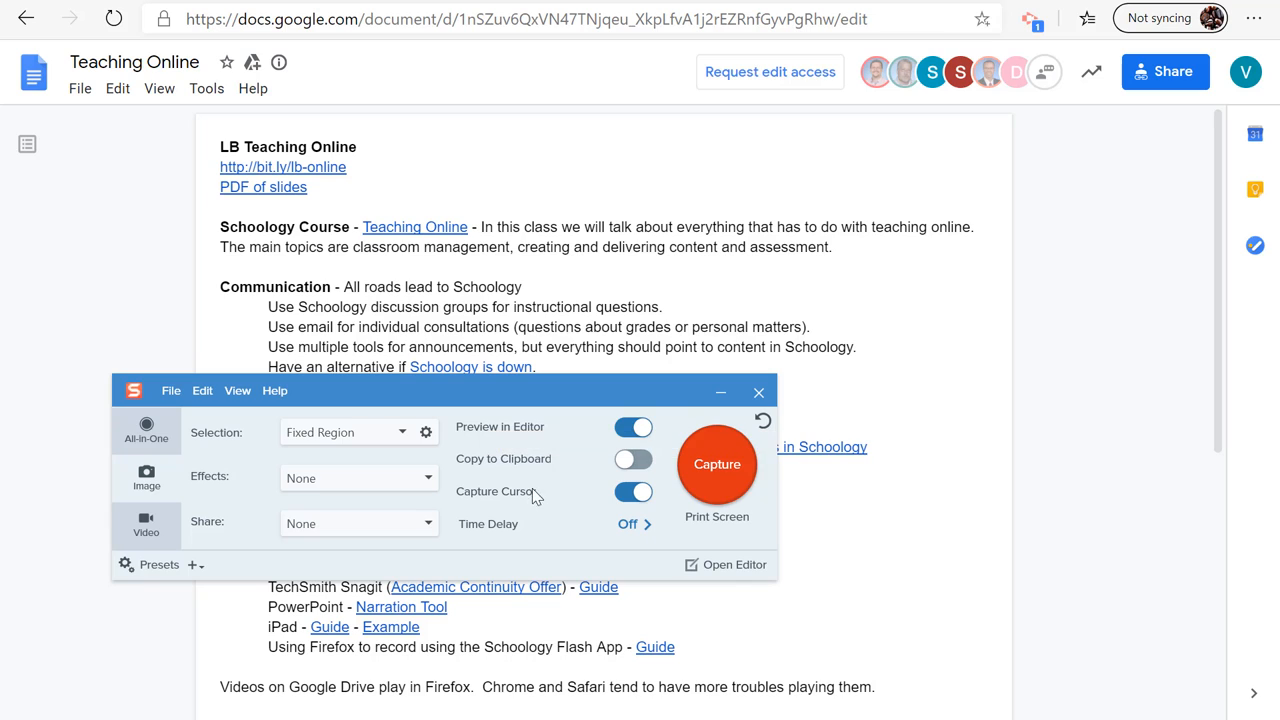
click(758, 390)
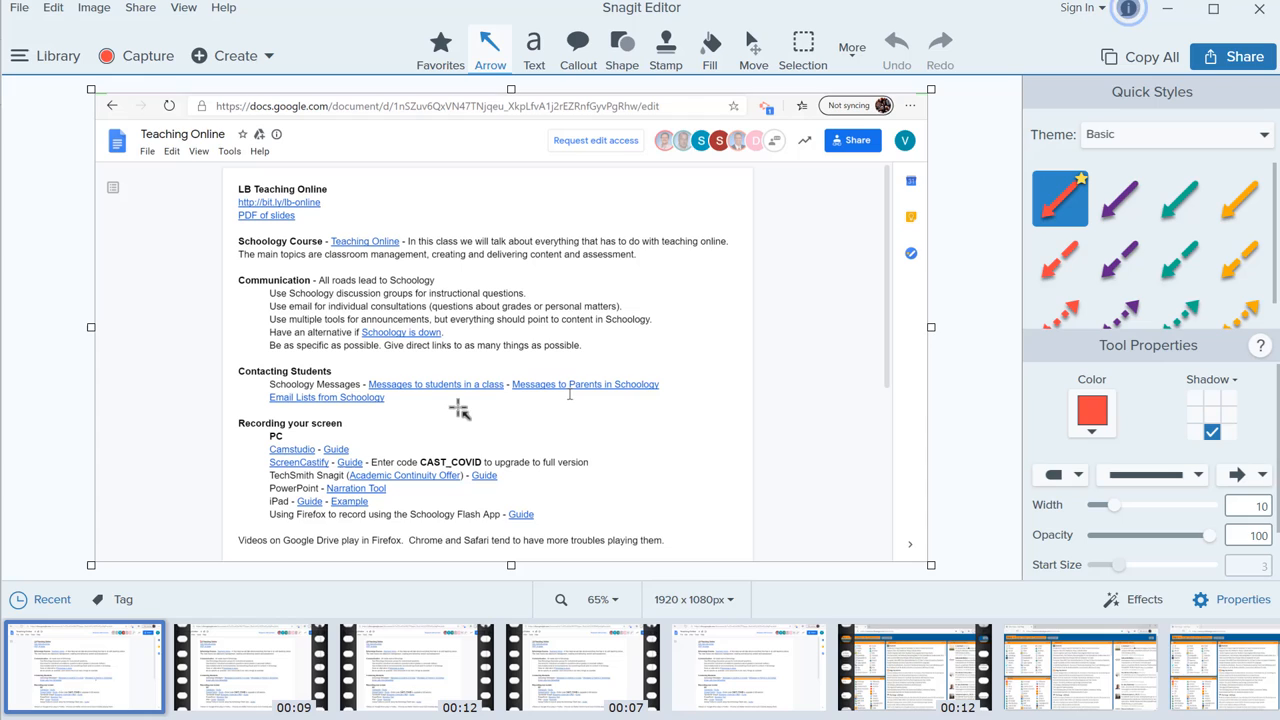
mouse_move(684, 460)
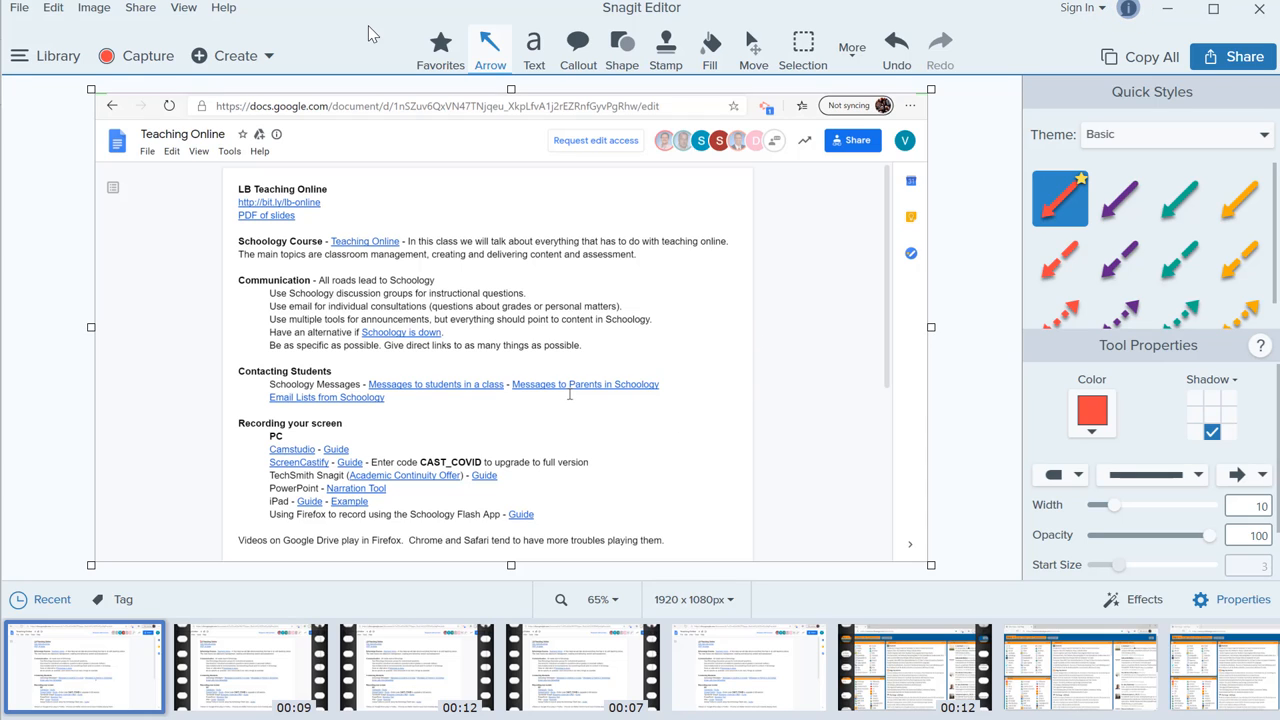
mouse_move(490, 44)
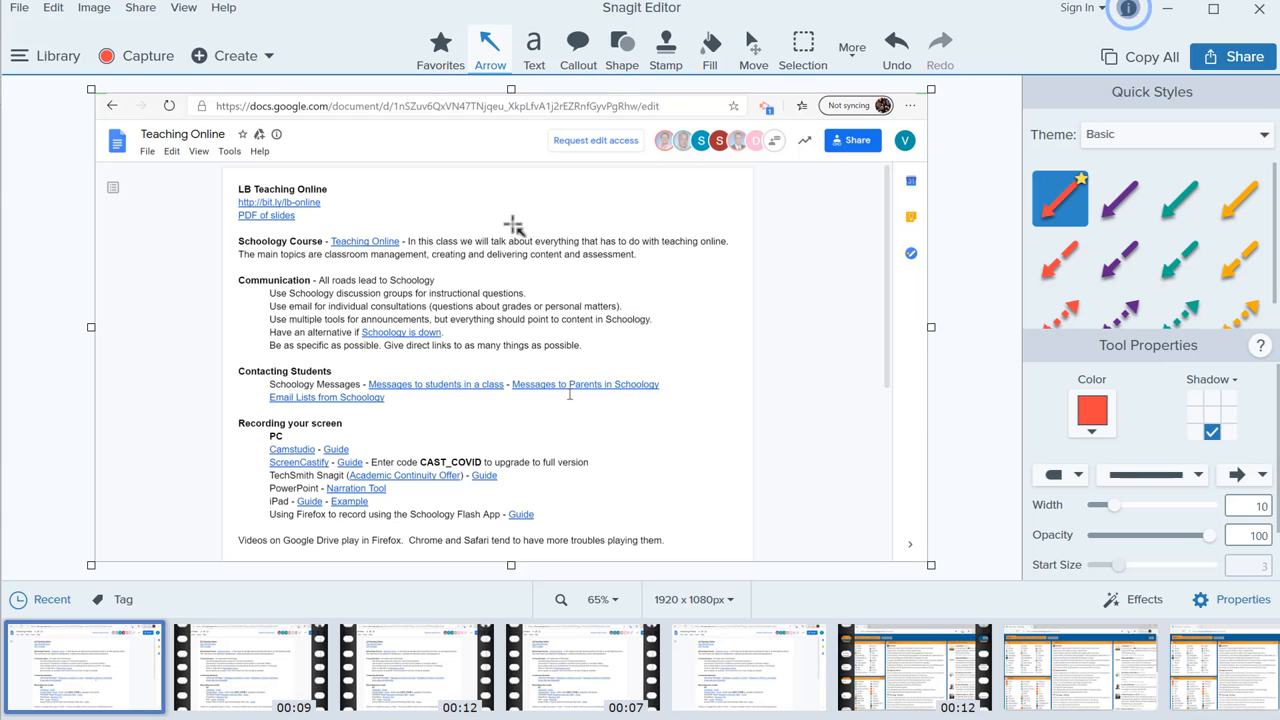
- Draw a red arrow pointing at the Messages to students in a class link
drag(512, 222, 468, 372)
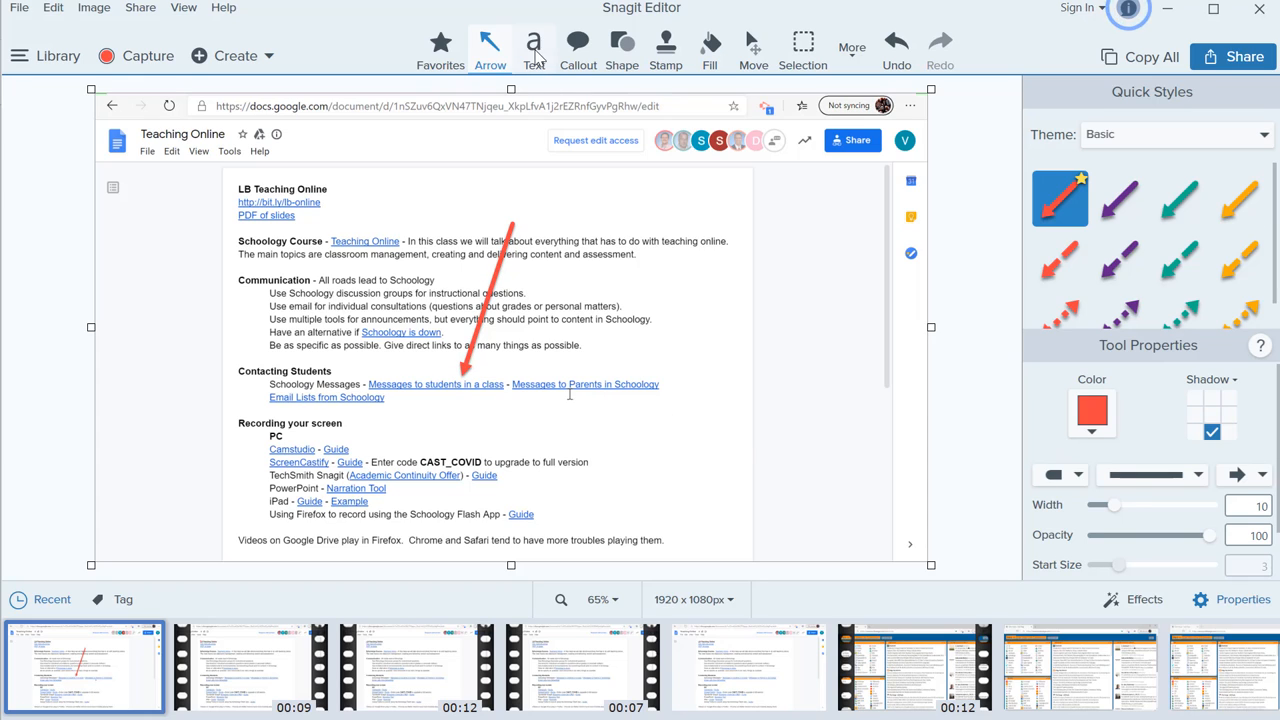
- Add large red 'Click Here' text in Adobe Fan Heiti Std B above the arrow
click(532, 48)
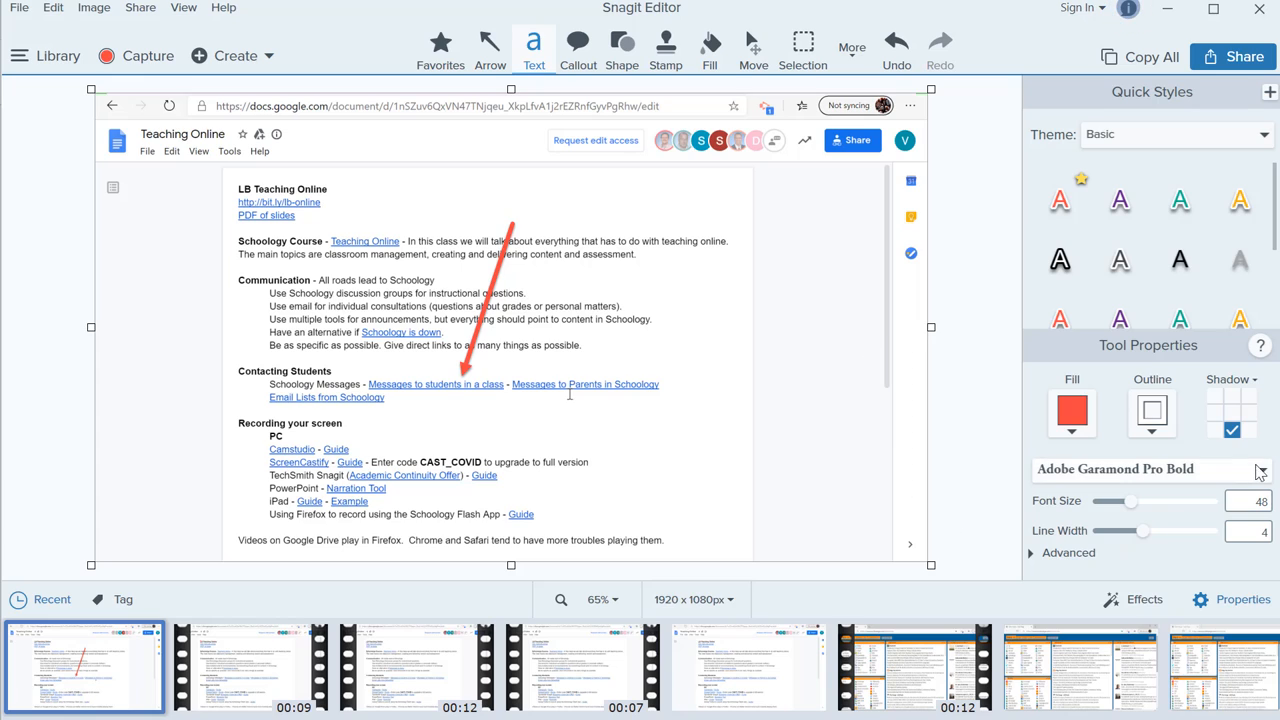
click(1150, 468)
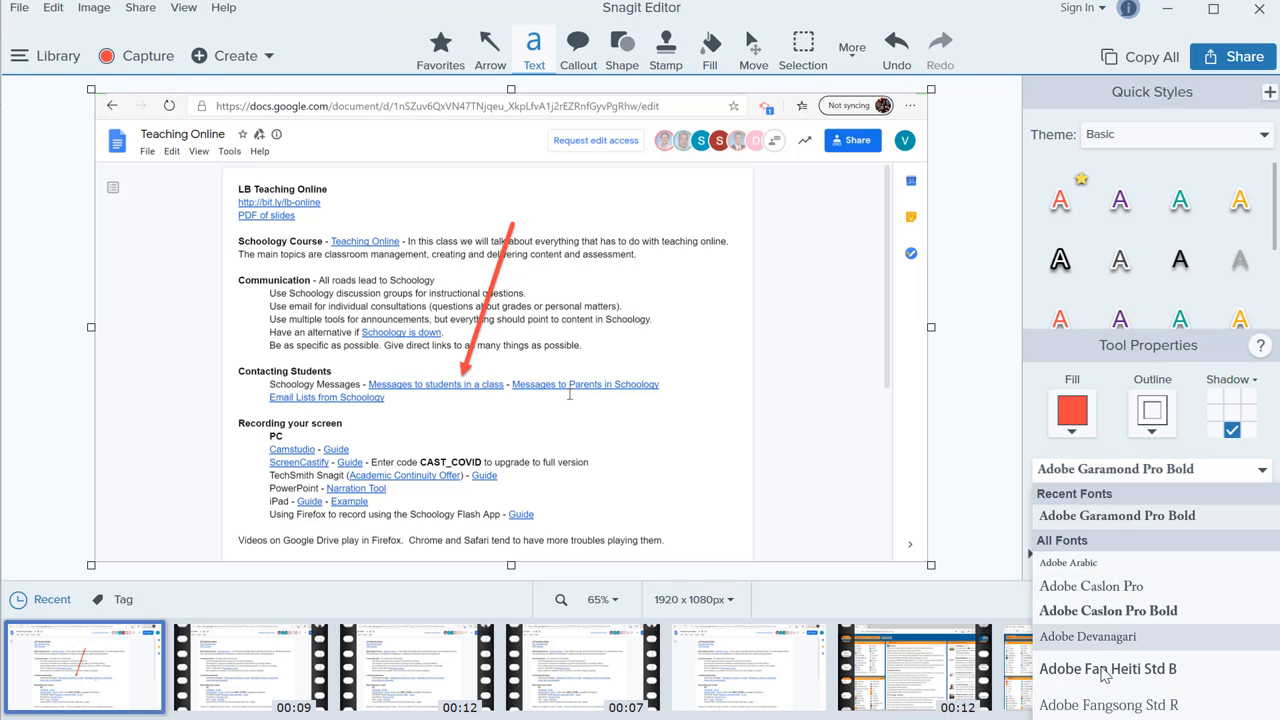
click(1108, 668)
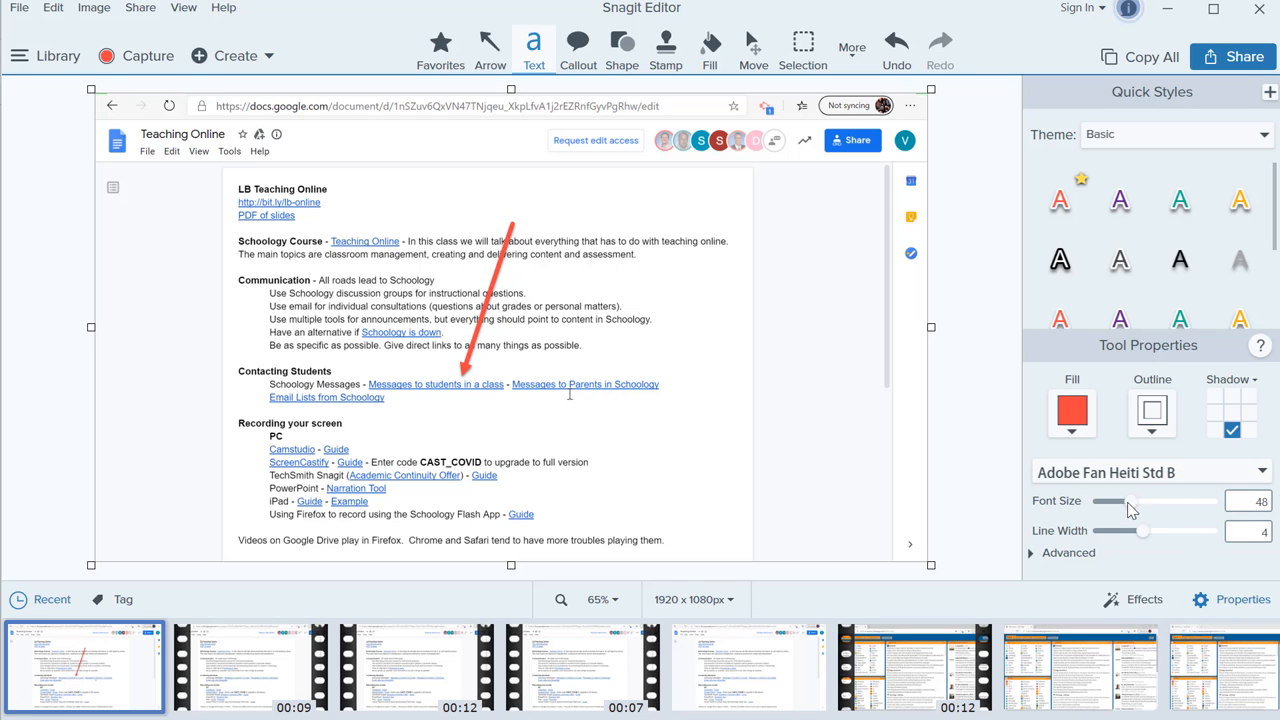
click(1258, 500)
text(76)
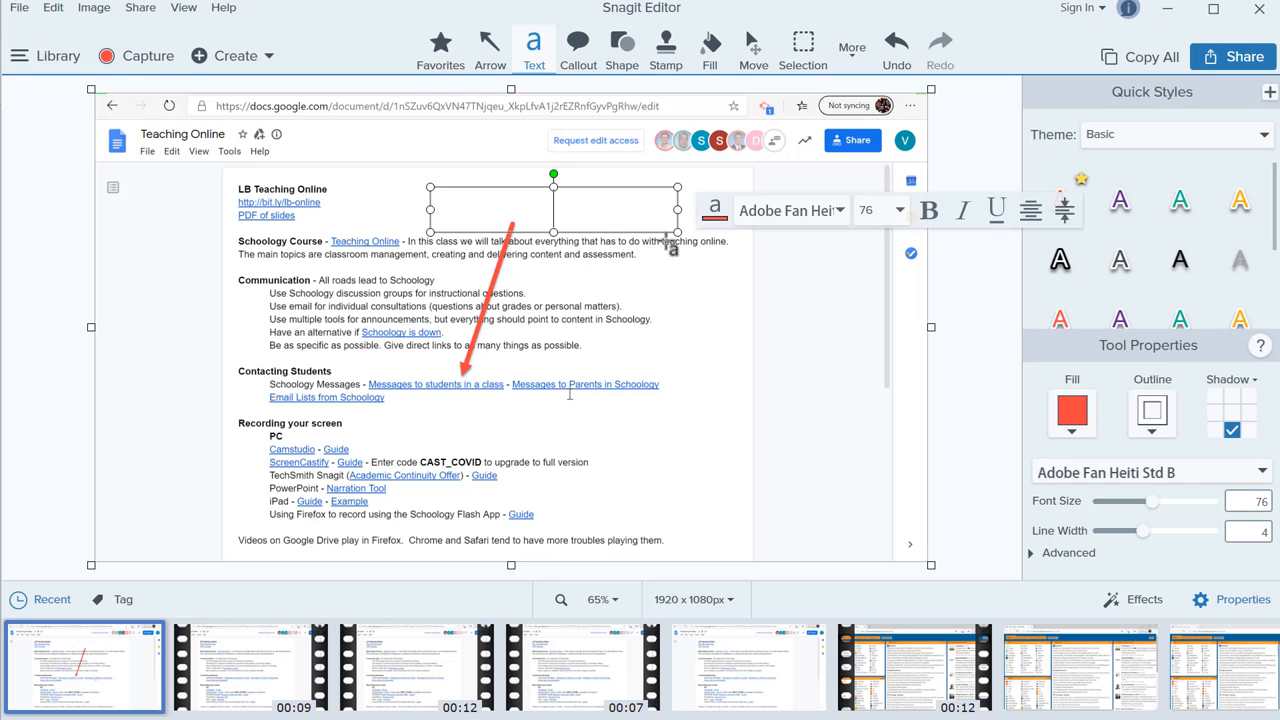
text(Click Here)
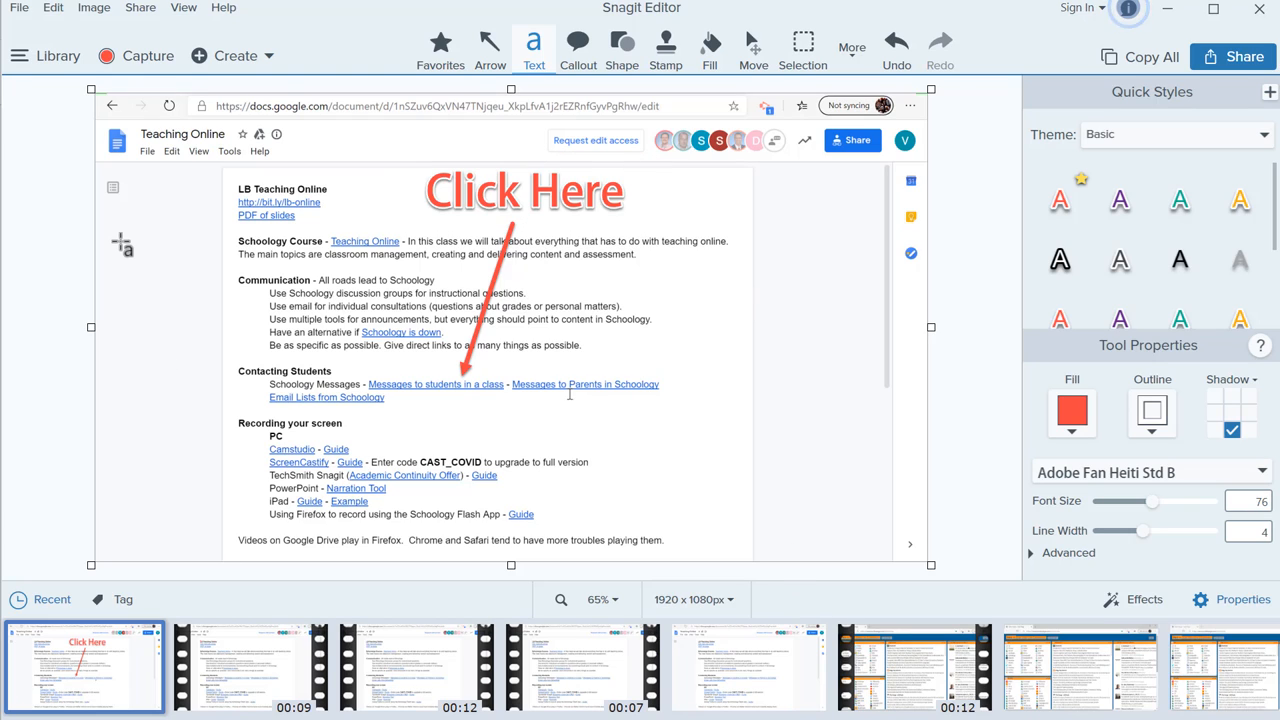
click(140, 8)
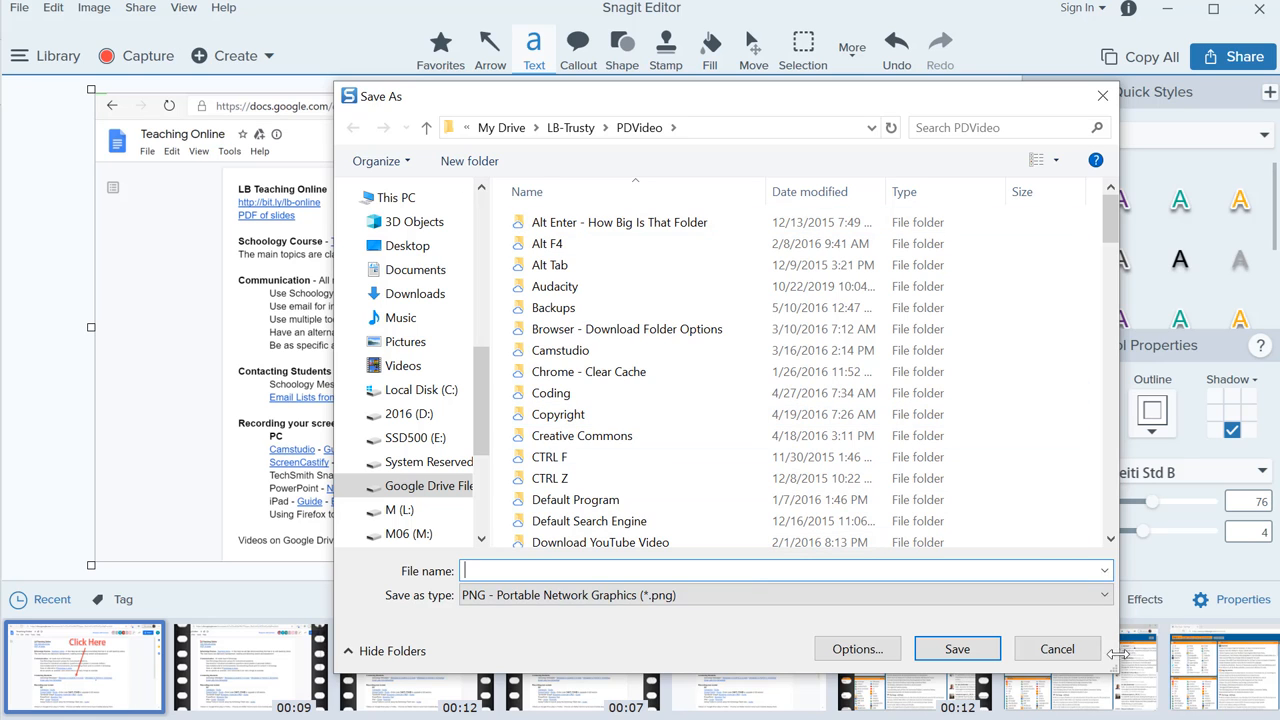
- Name the annotated screenshot and save it as a PNG in the PDVideo folder
click(1056, 648)
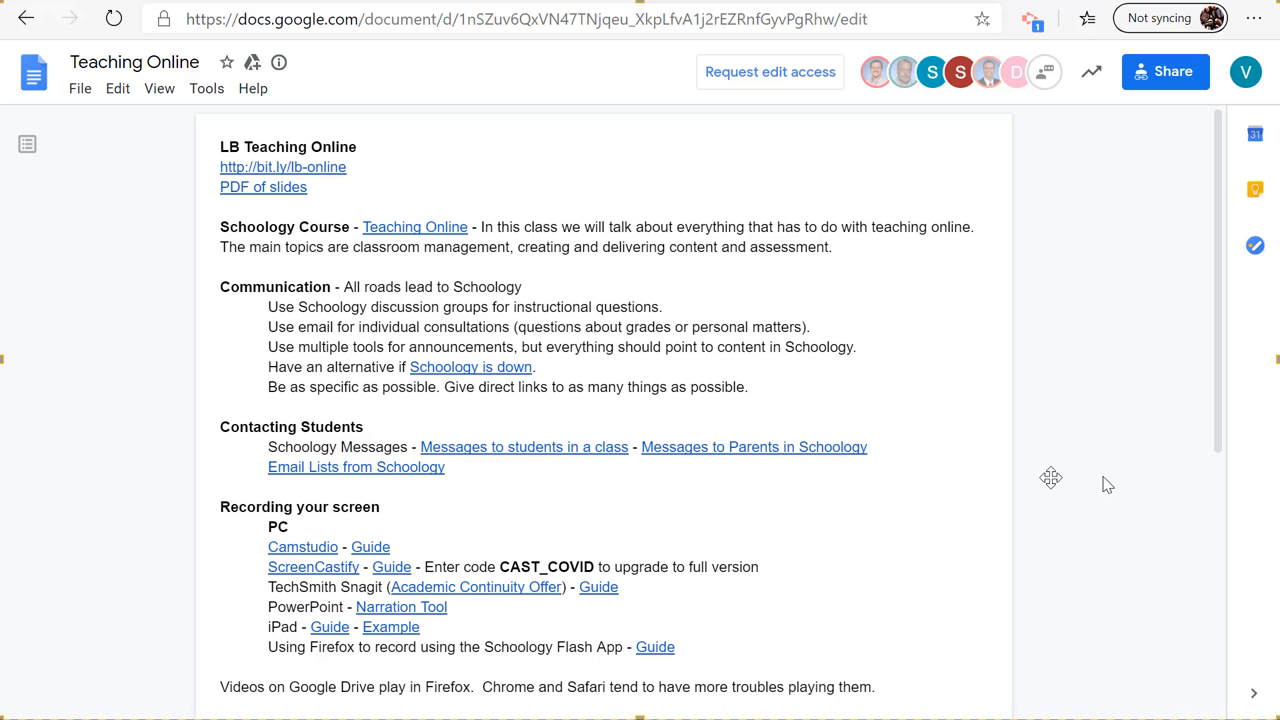
mouse_move(552, 636)
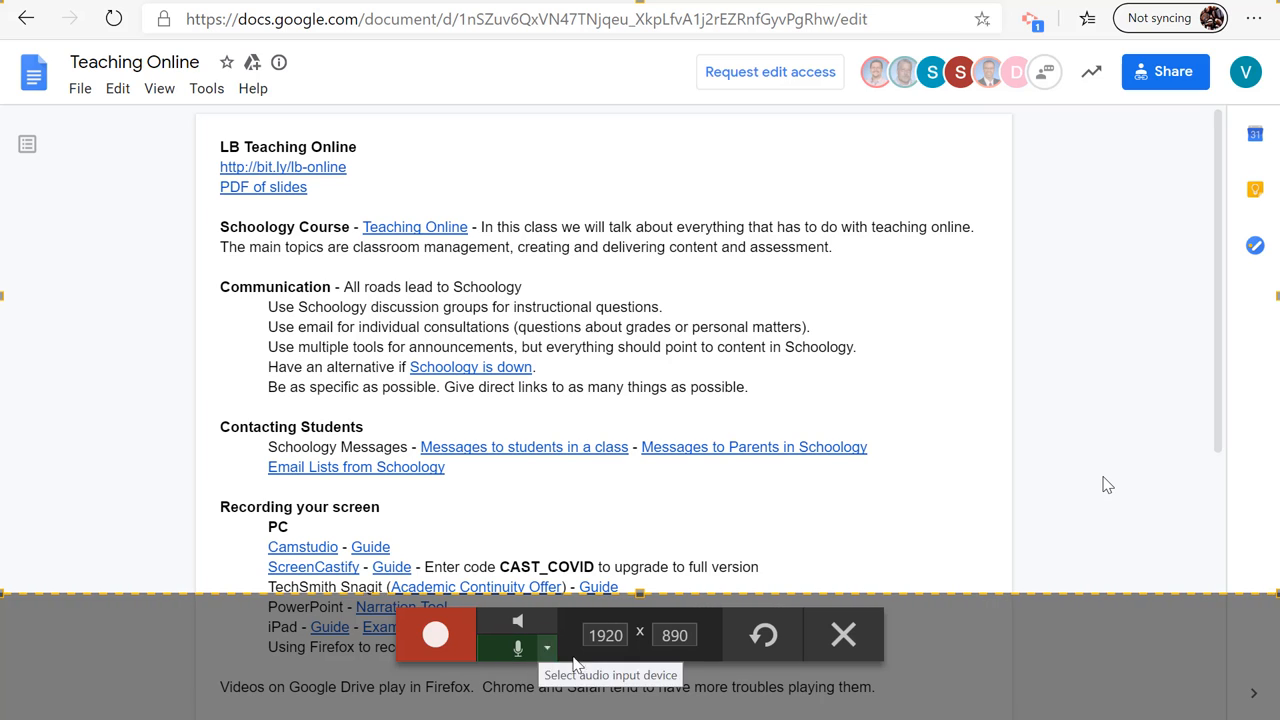
- Enable microphone audio for the 1920 × 890 video capture of the document
click(604, 636)
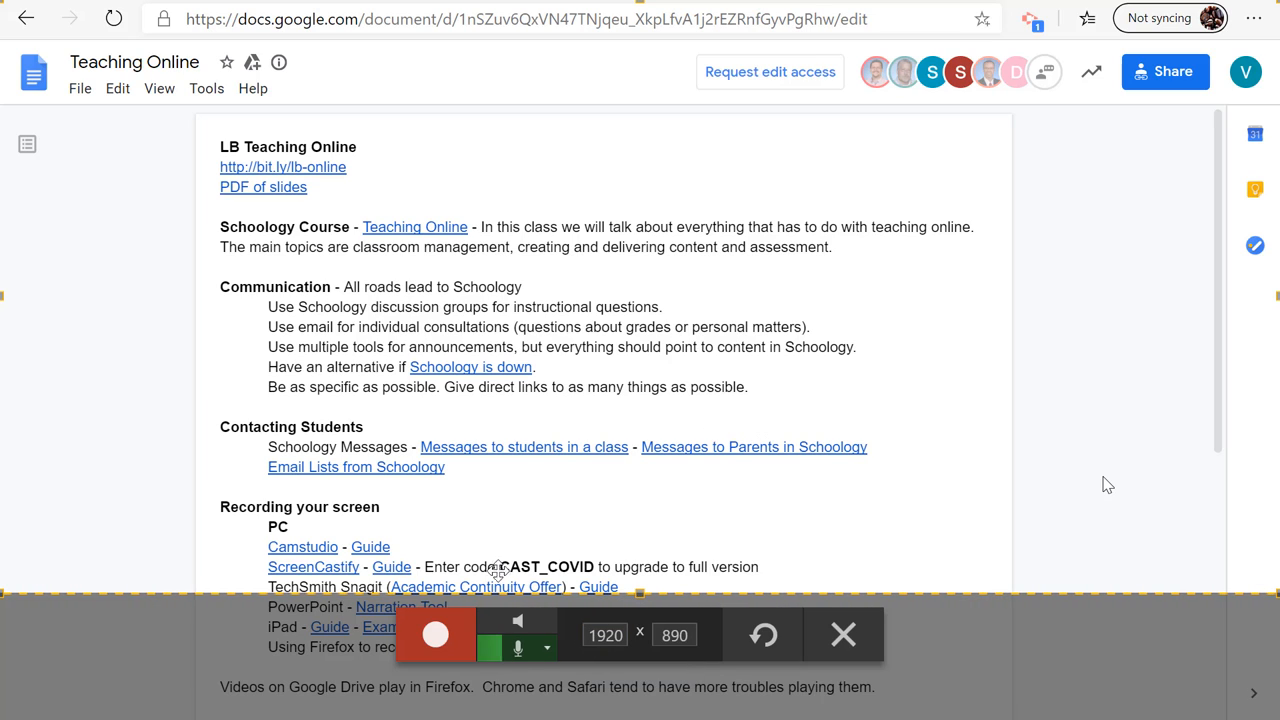
mouse_move(436, 636)
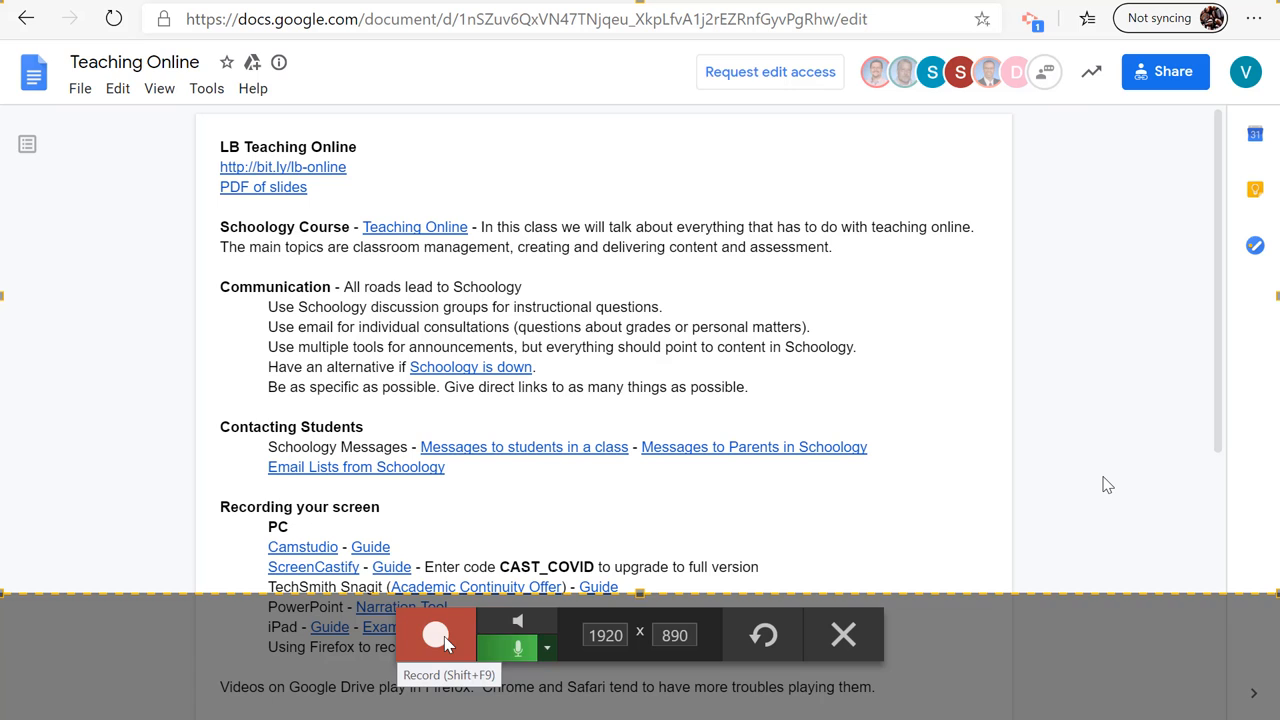
- Record about half a minute of the document, selecting and clearing text, then stop
click(436, 636)
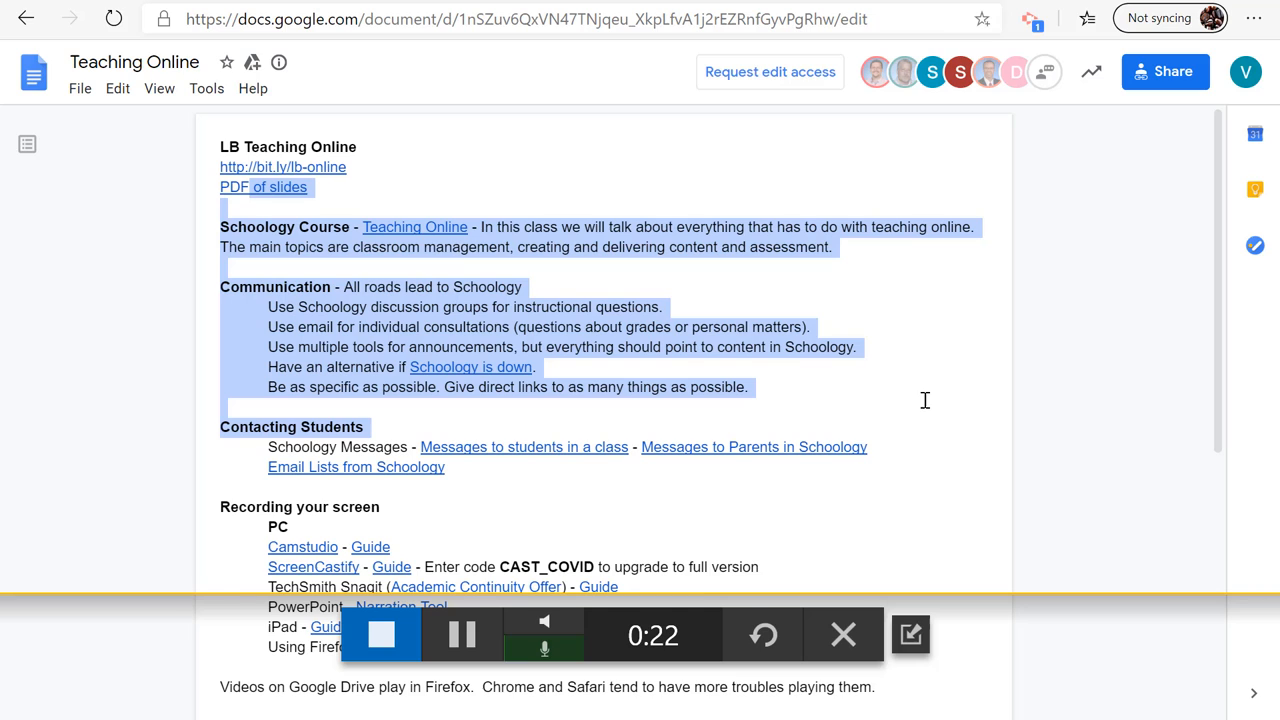
click(924, 400)
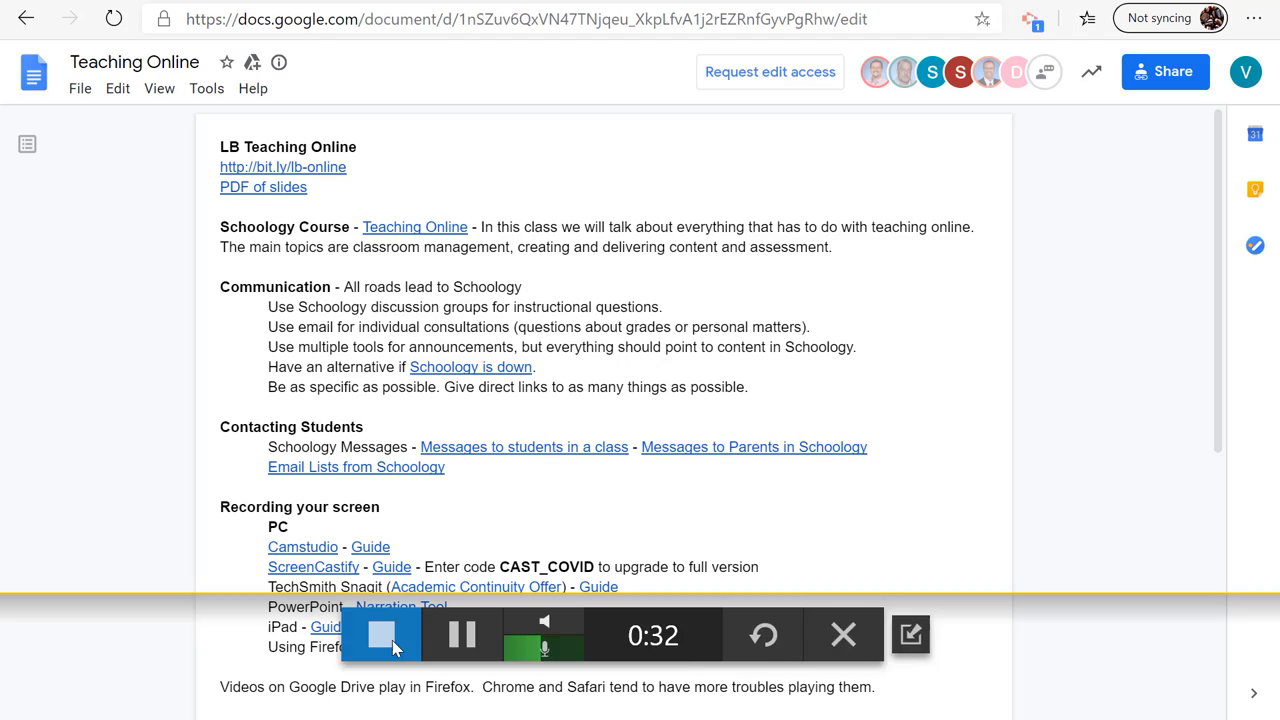
click(380, 636)
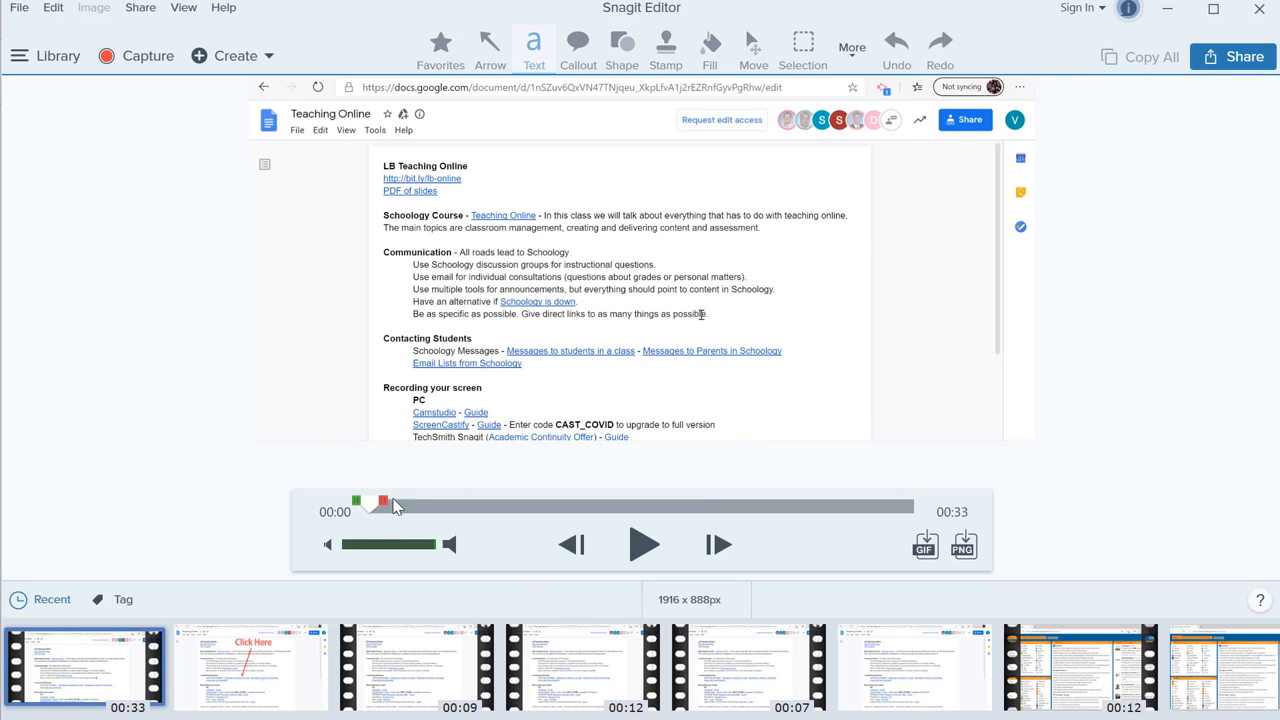
- Select the footage from 0:19 to about 0:25 and cut it out of the recording
drag(376, 504, 692, 504)
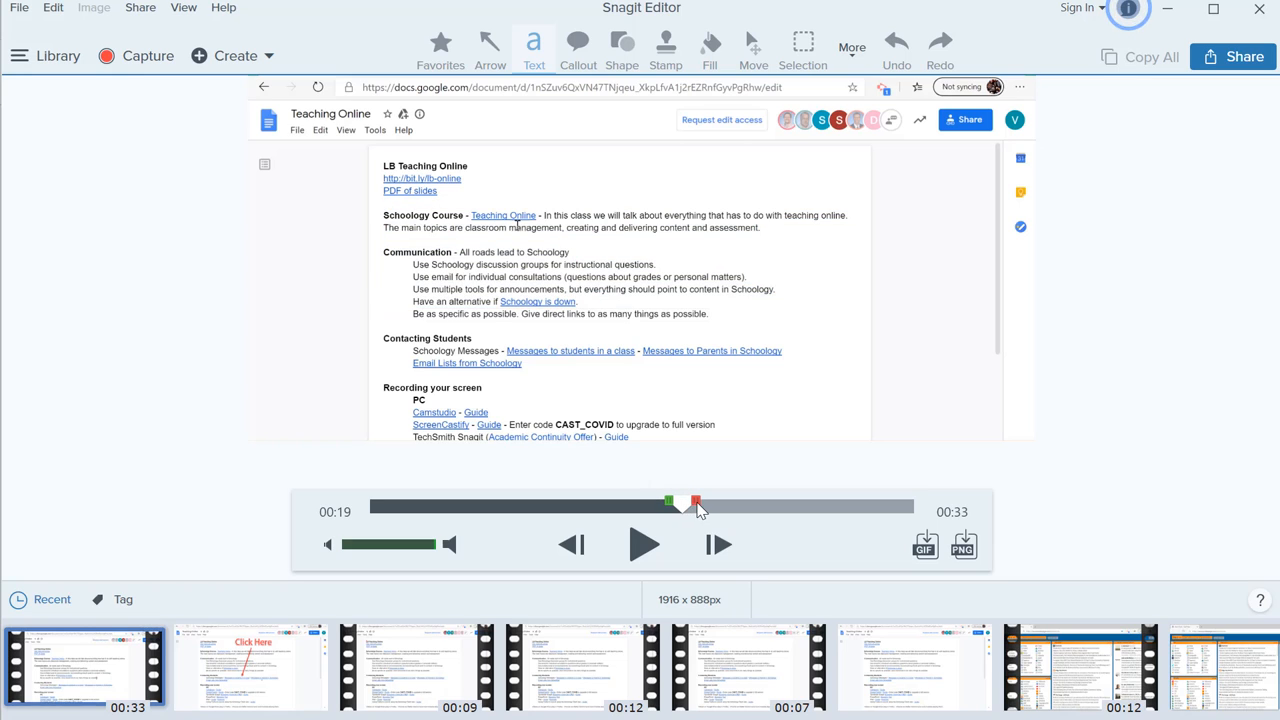
drag(668, 504, 768, 504)
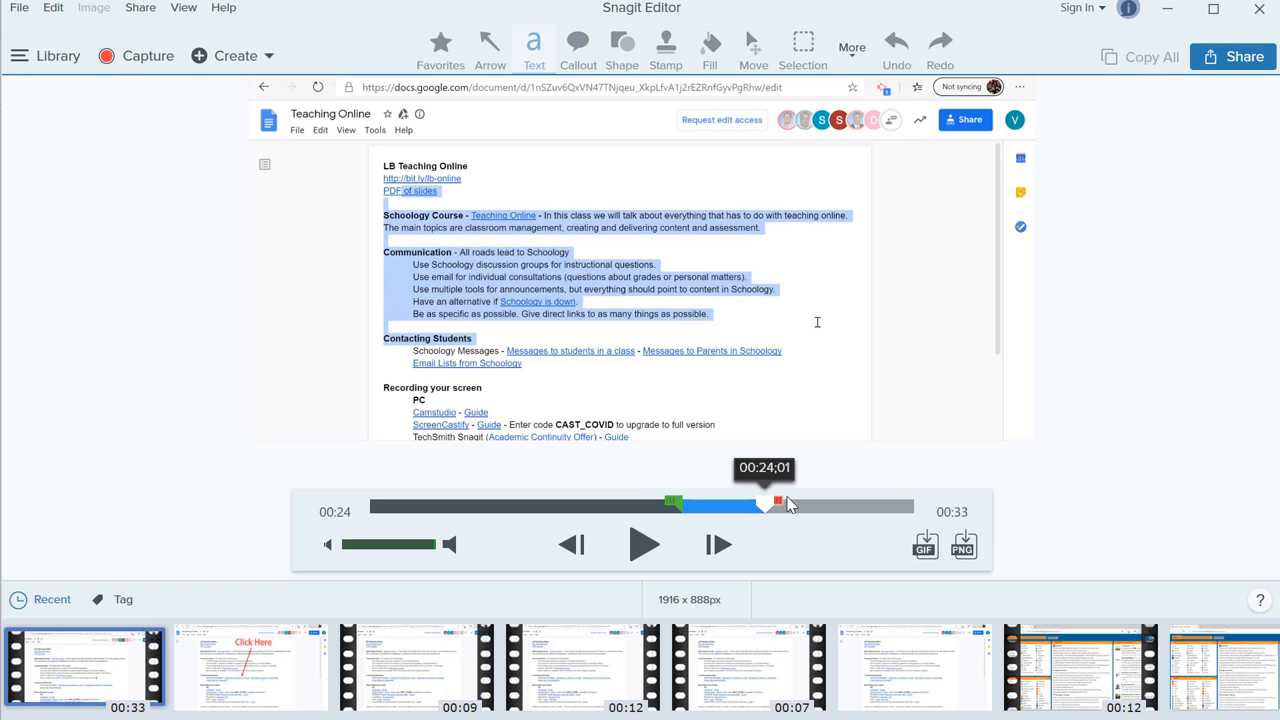
drag(764, 504, 796, 504)
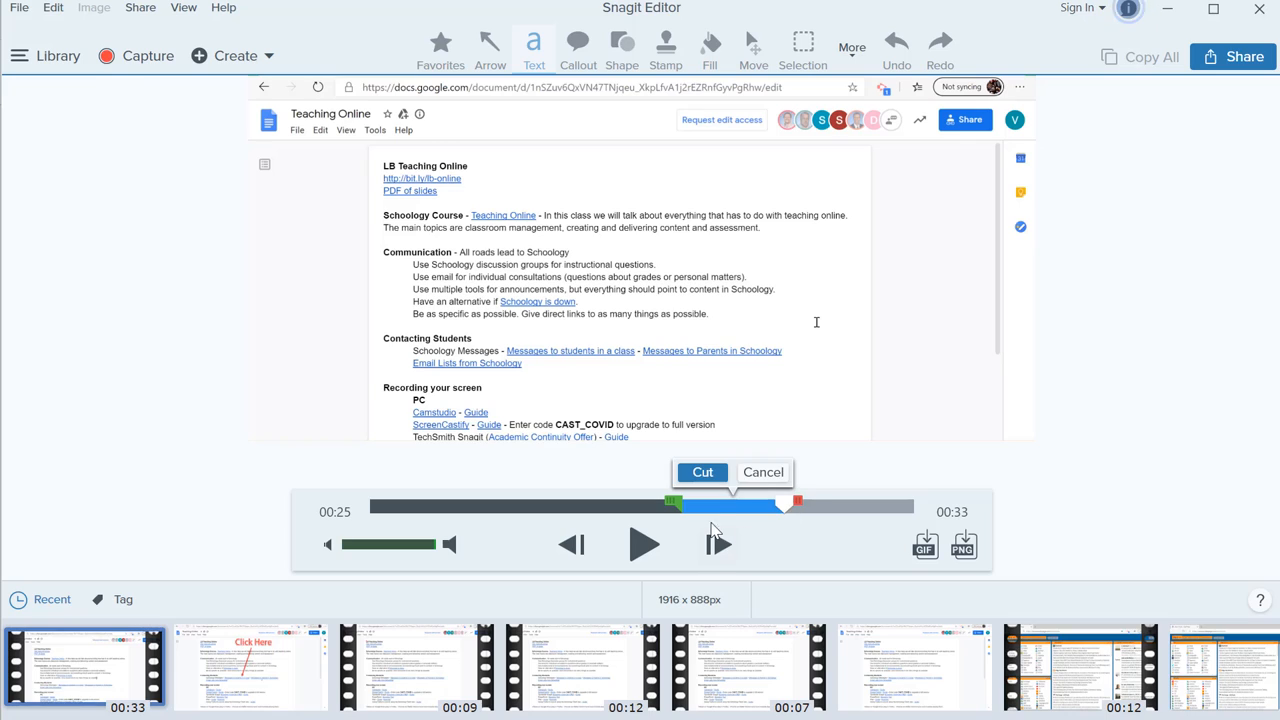
click(702, 472)
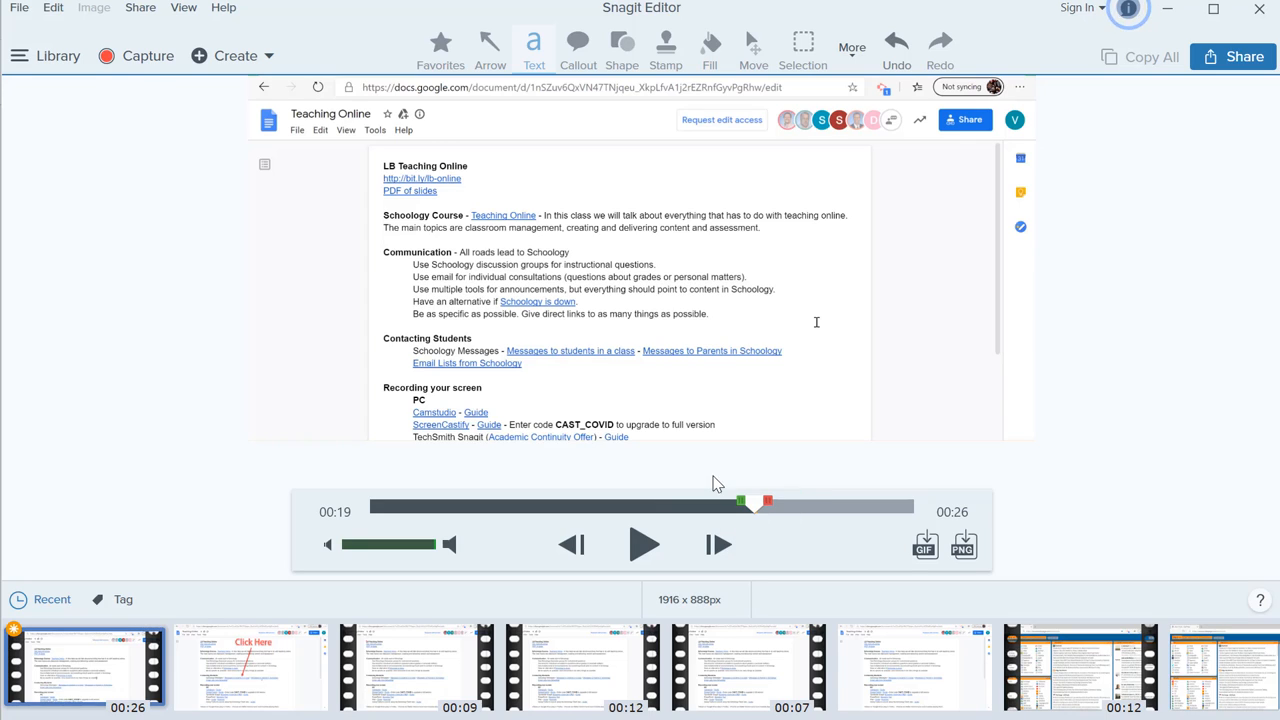
- Review the footage around the 0:18 cut point, then start saving the trimmed video as MP4
drag(768, 504, 748, 504)
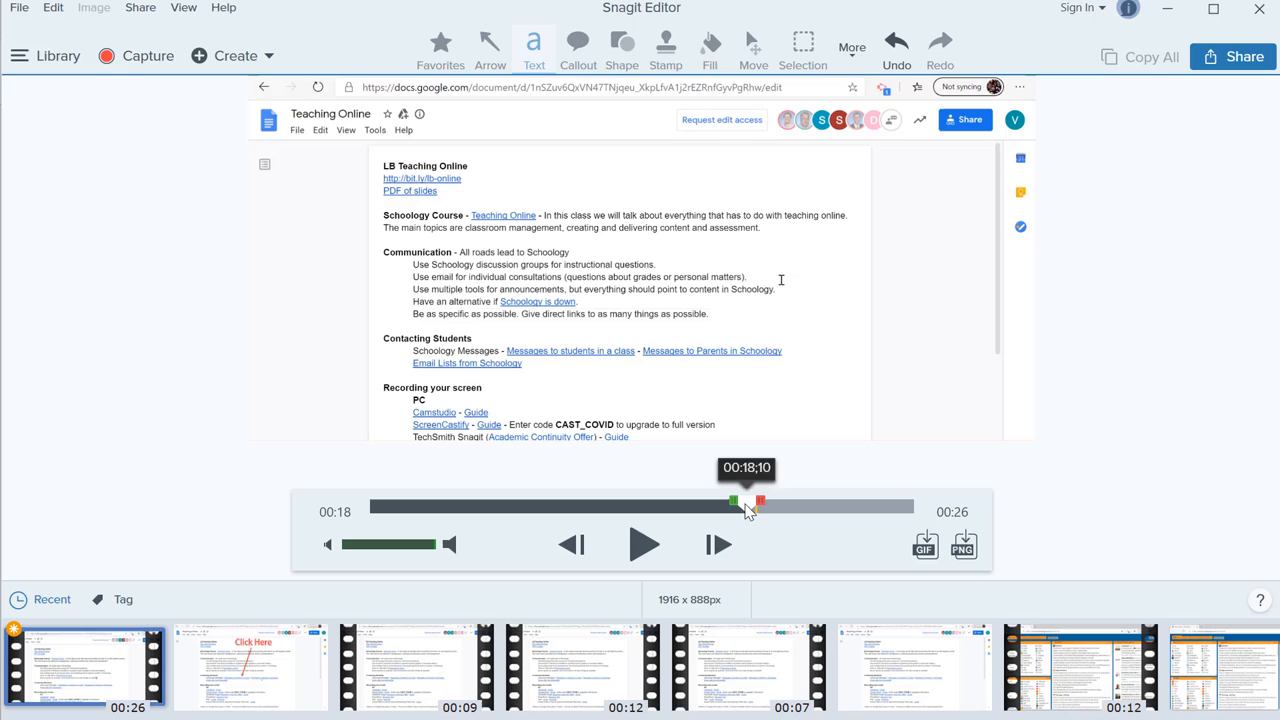
drag(748, 502, 738, 502)
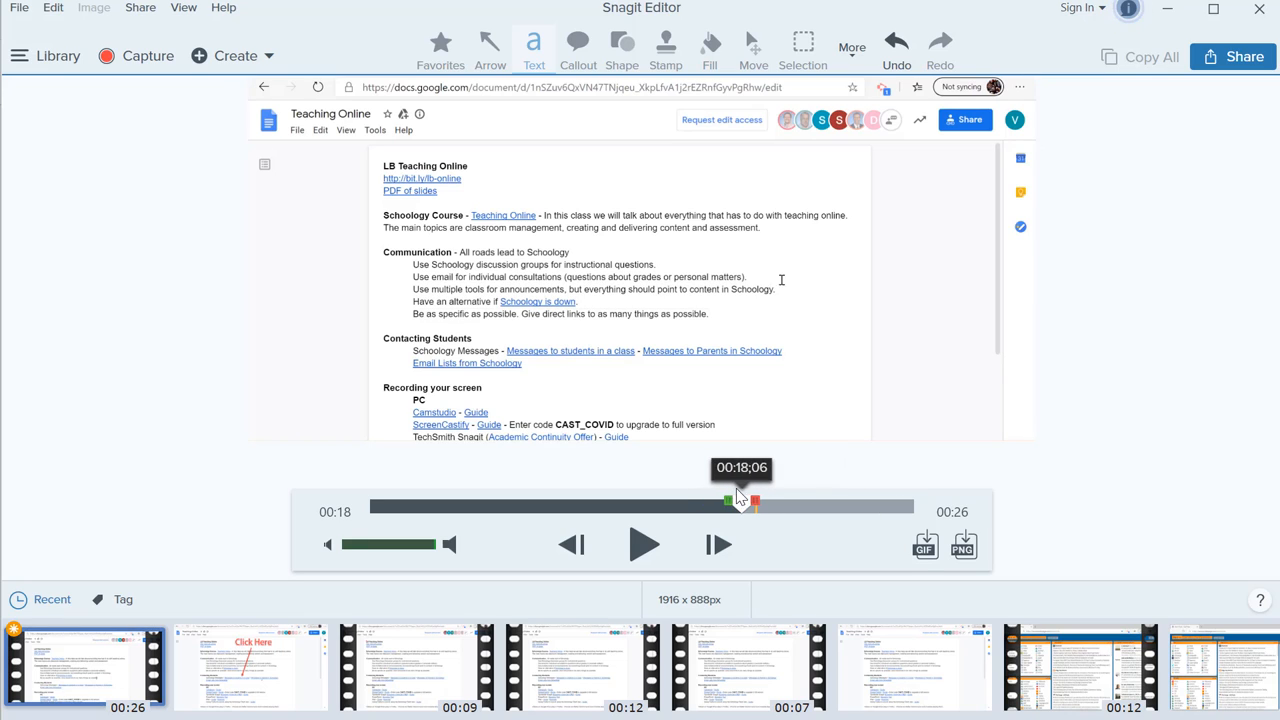
drag(718, 500, 828, 500)
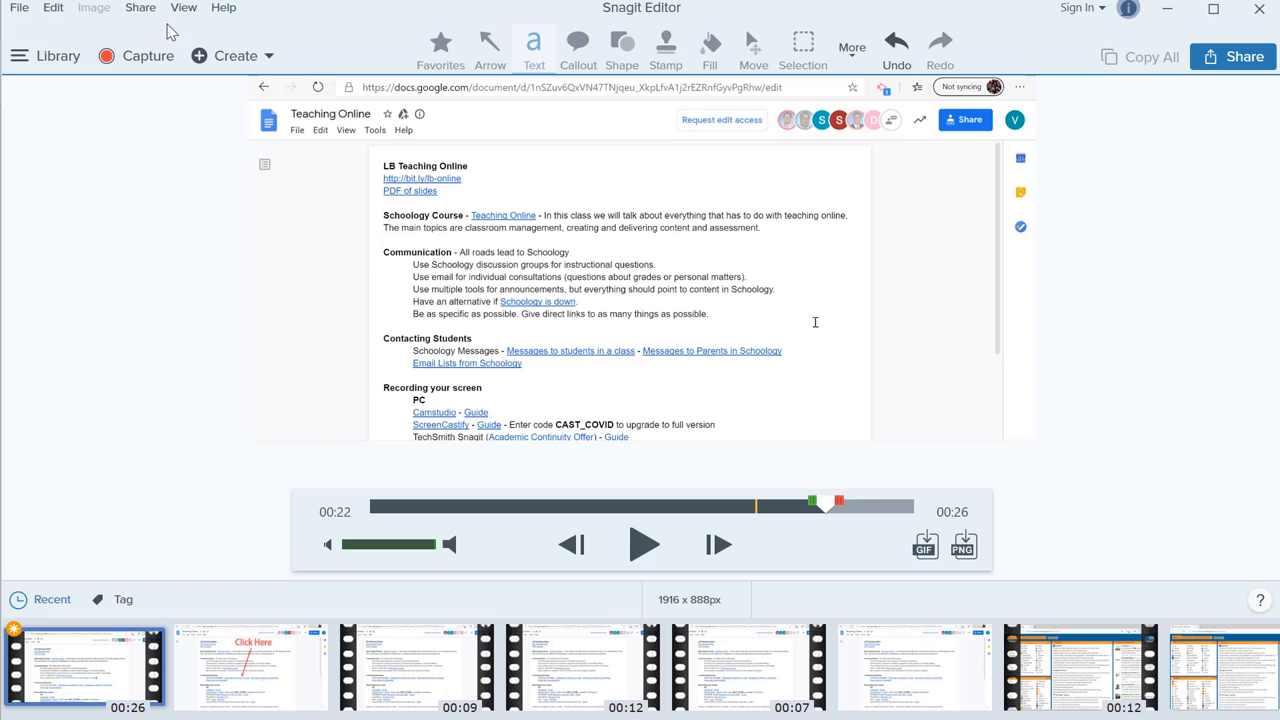
click(140, 8)
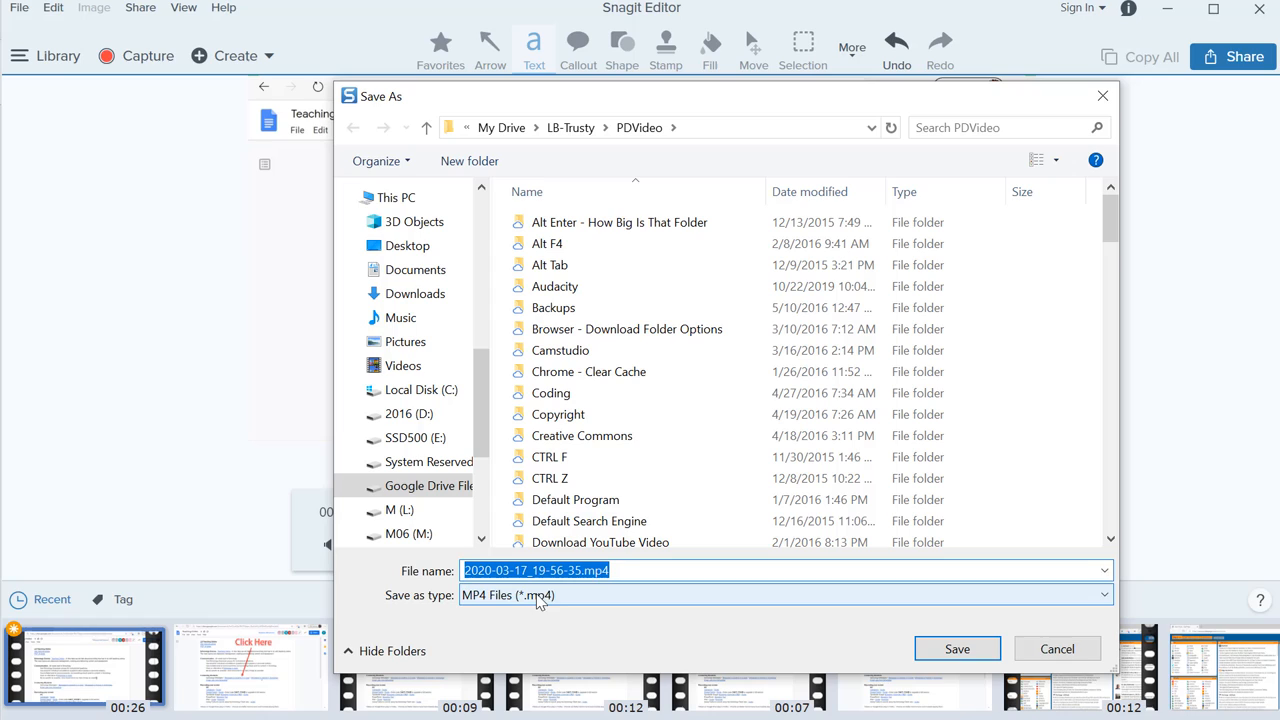
mouse_move(608, 604)
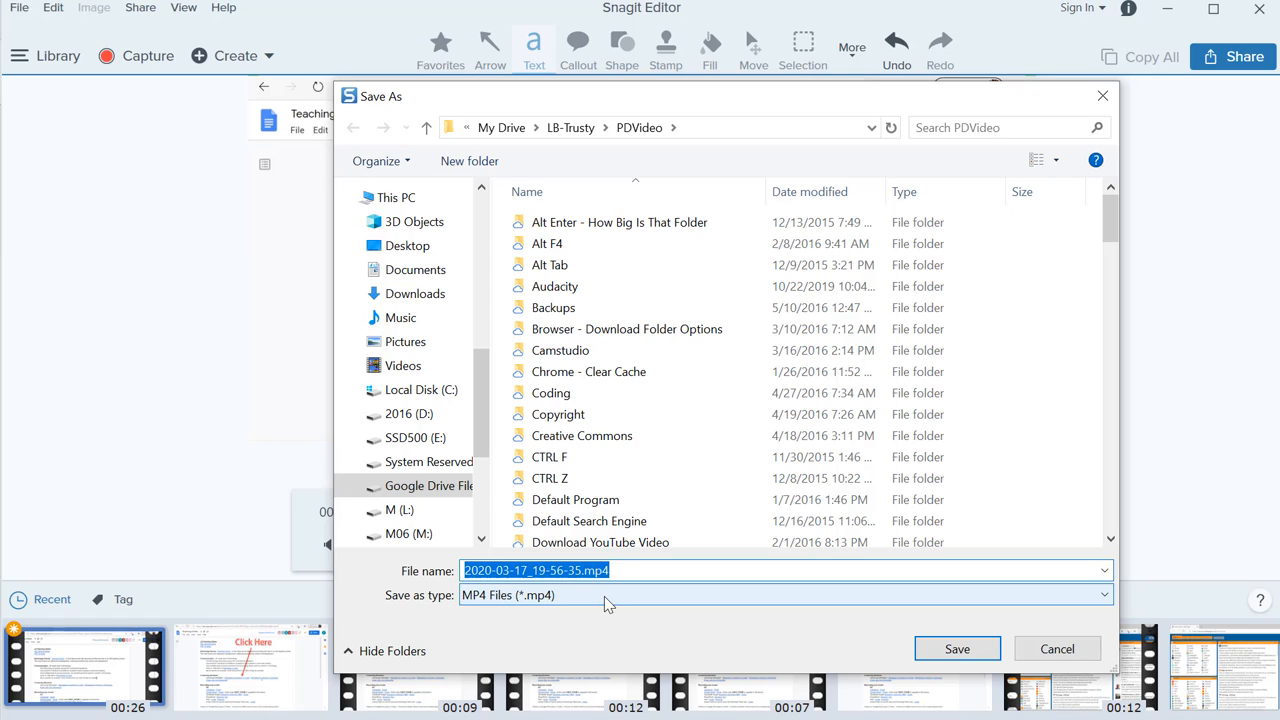